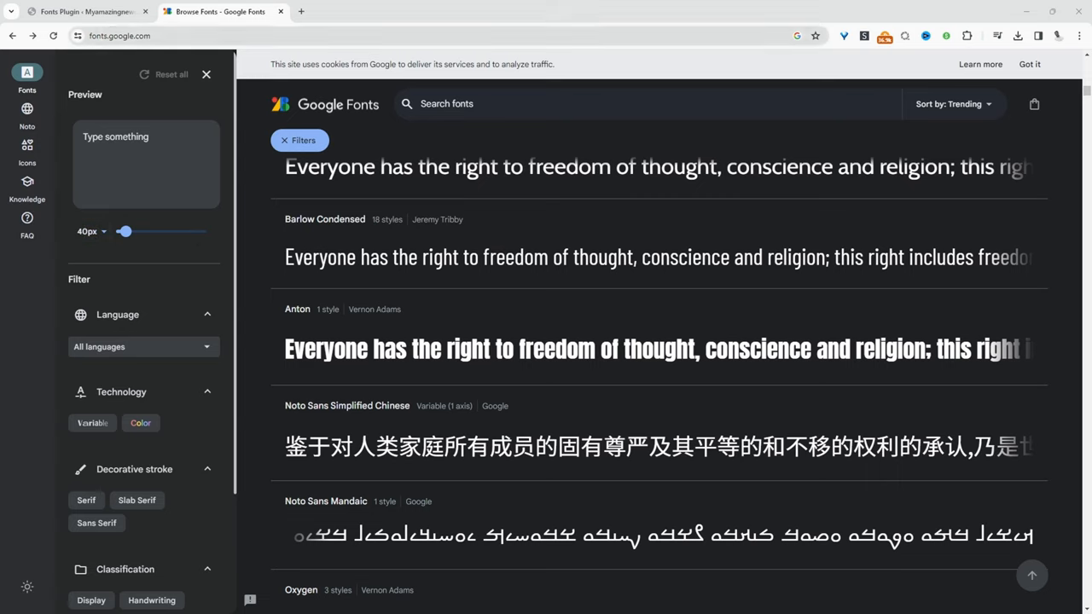
{"action": "mouse_move", "coordinate": [453, 300]}
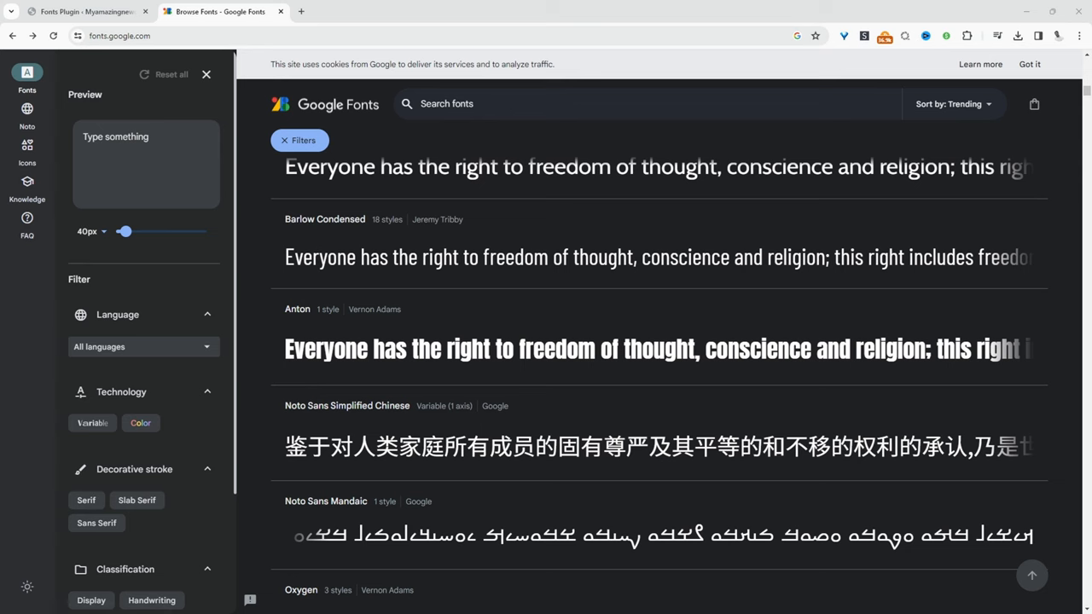
- Scroll through the Google Fonts catalogue looking for Press Start 2P
{"action": "scroll", "scroll_direction": "down", "scroll_amount": 3}
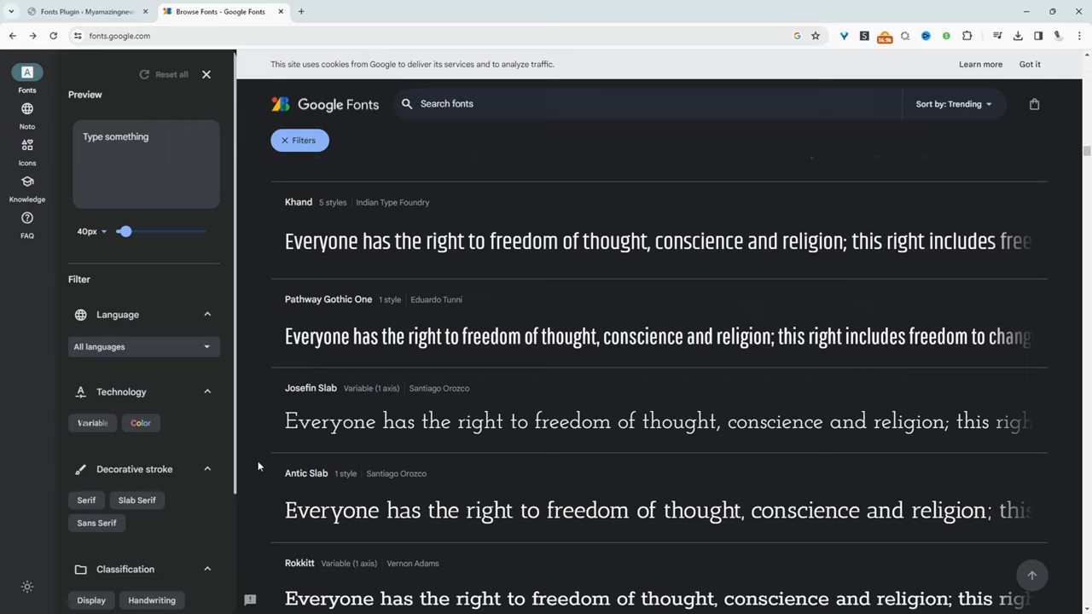
{"action": "mouse_move", "coordinate": [383, 101]}
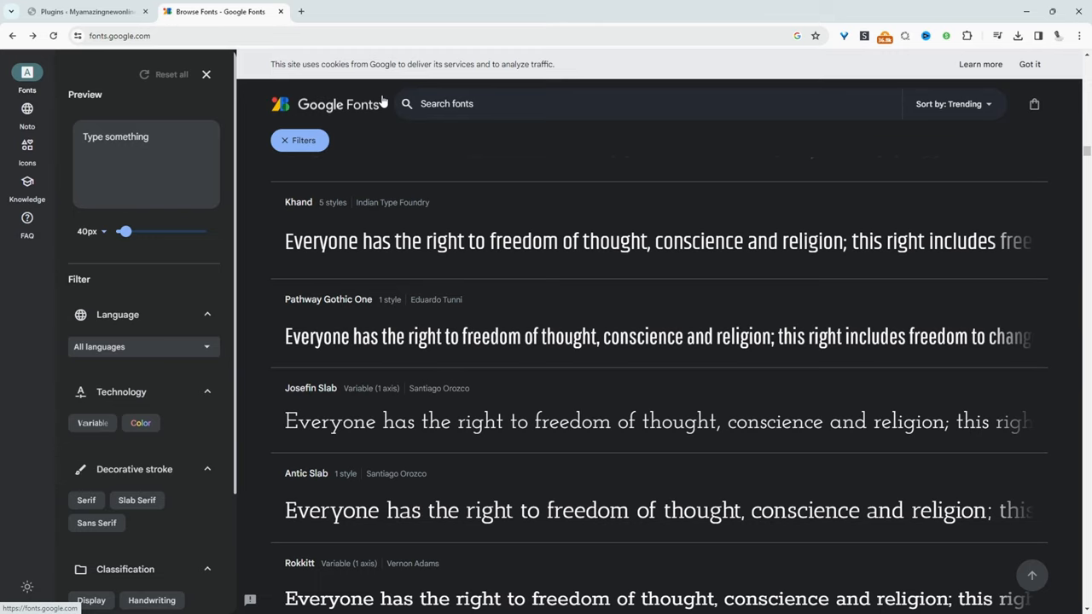
{"action": "scroll", "scroll_direction": "down", "scroll_amount": 3}
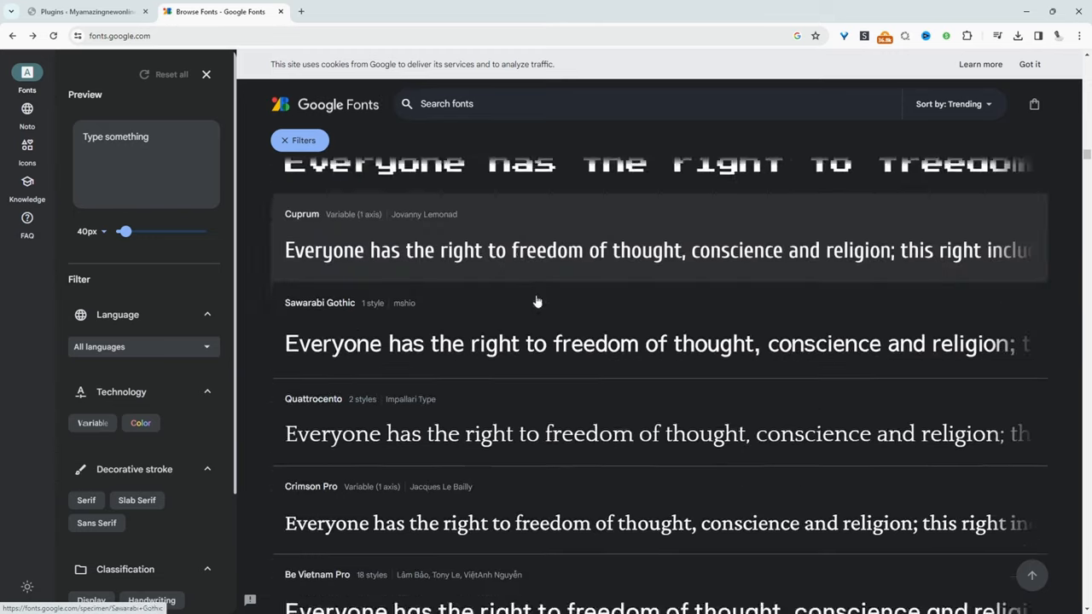
{"action": "scroll", "scroll_direction": "up", "scroll_amount": 3}
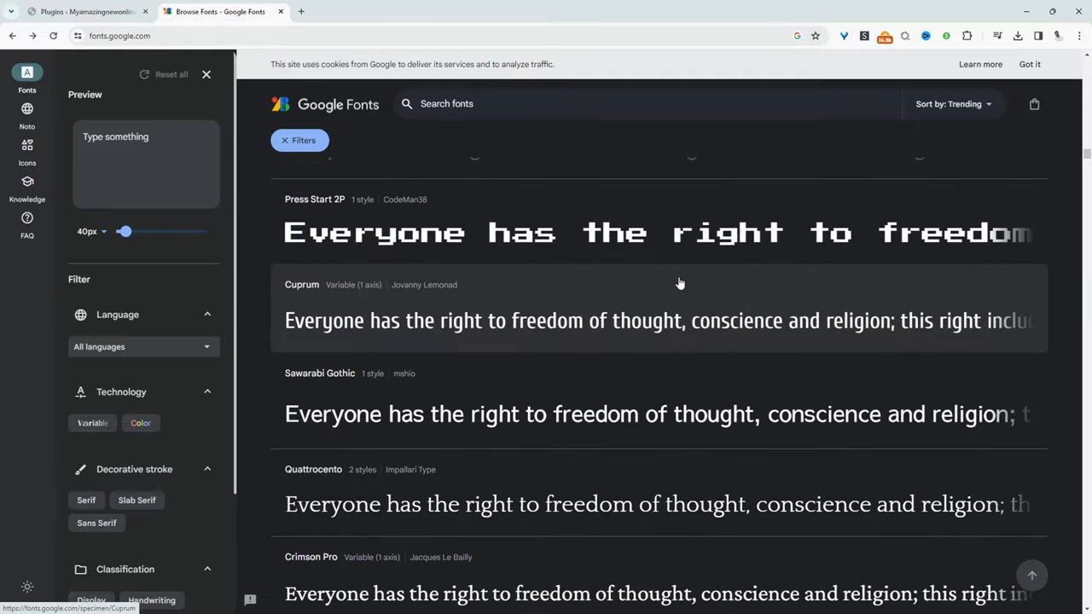
{"action": "mouse_move", "coordinate": [669, 295]}
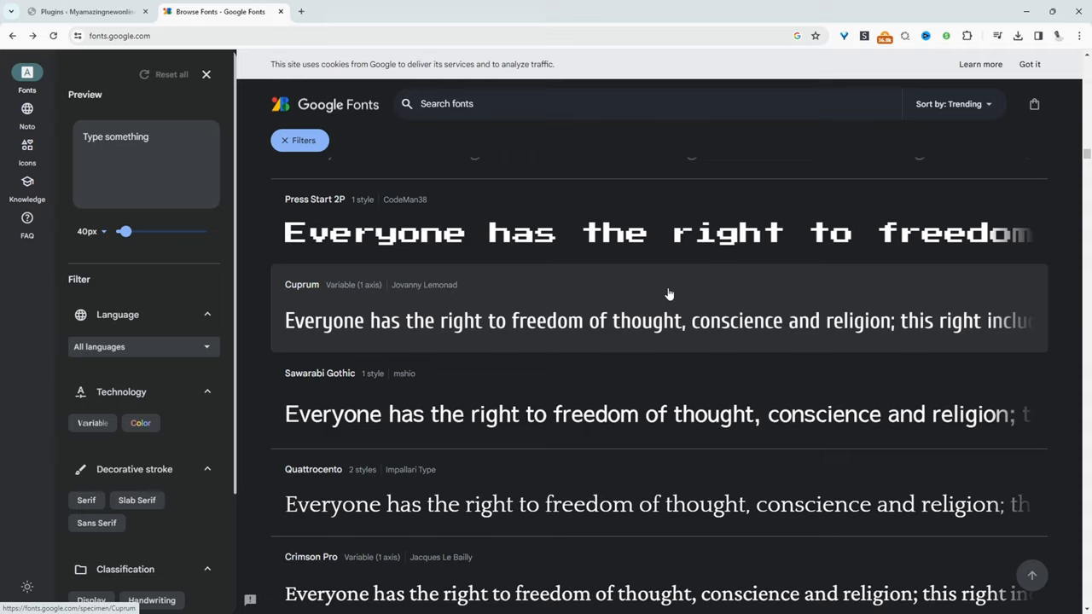
{"action": "mouse_move", "coordinate": [346, 260]}
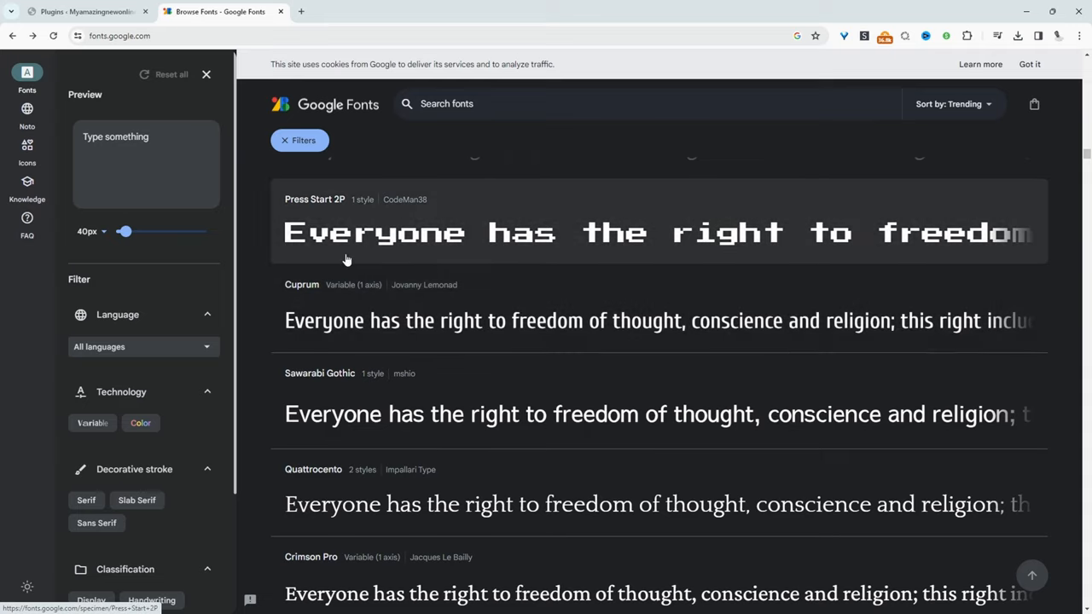
{"action": "mouse_move", "coordinate": [358, 255]}
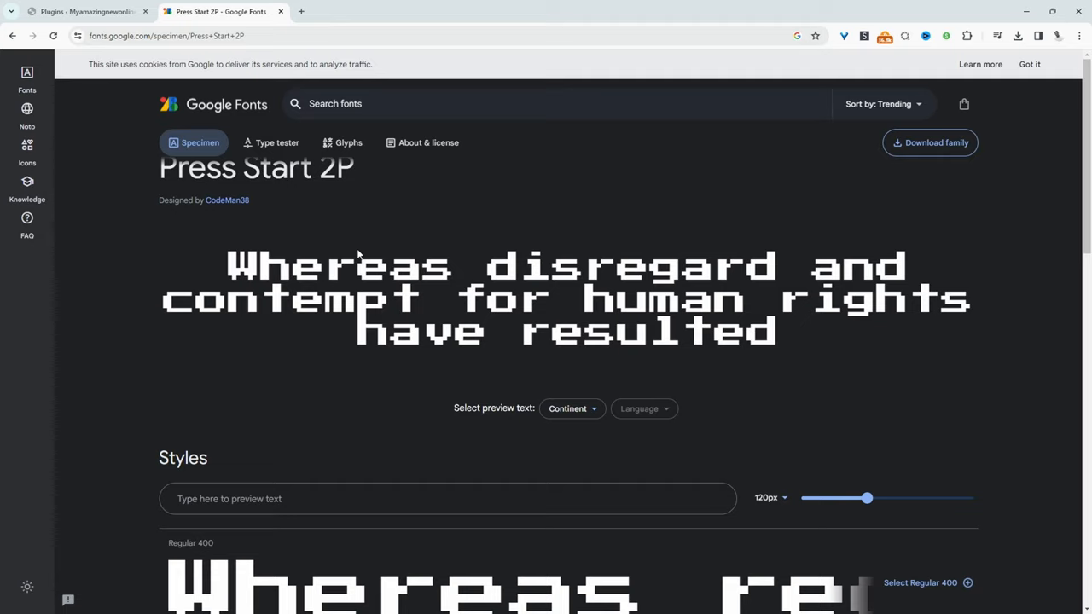
{"action": "mouse_move", "coordinate": [357, 217]}
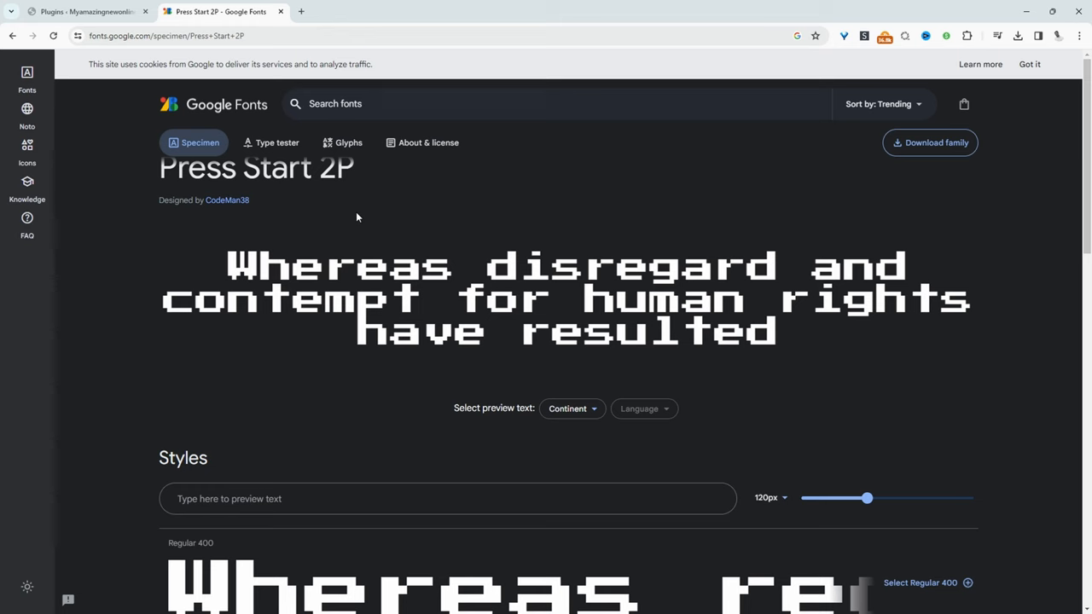
- Switch back to the WordPress Add Plugins tab with the font plugin search results
{"action": "left_click", "coordinate": [83, 11]}
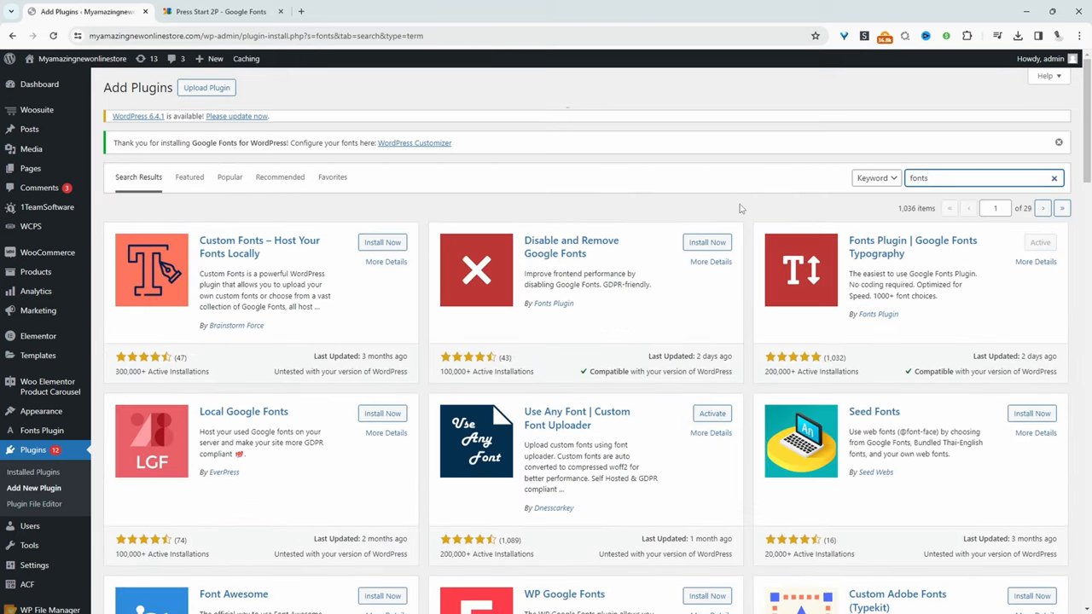
{"action": "mouse_move", "coordinate": [529, 452]}
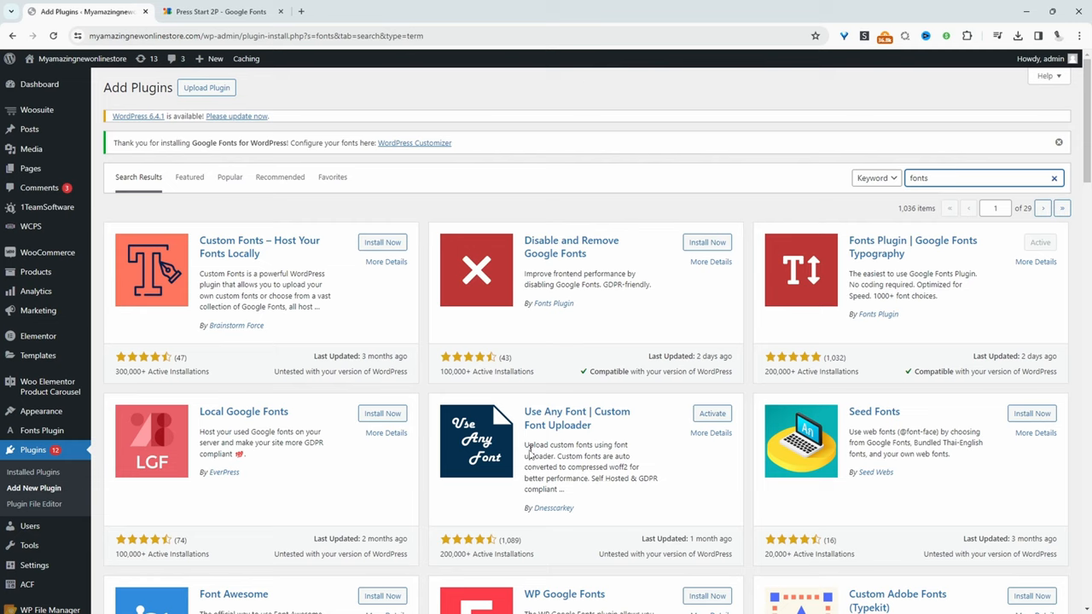
{"action": "mouse_move", "coordinate": [577, 418]}
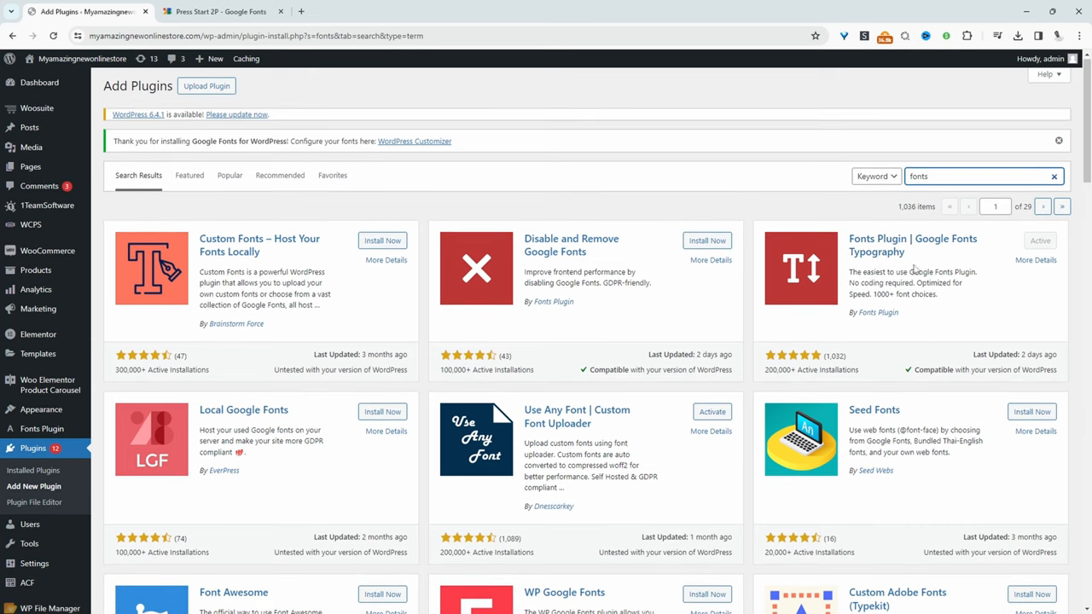
{"action": "mouse_move", "coordinate": [940, 297]}
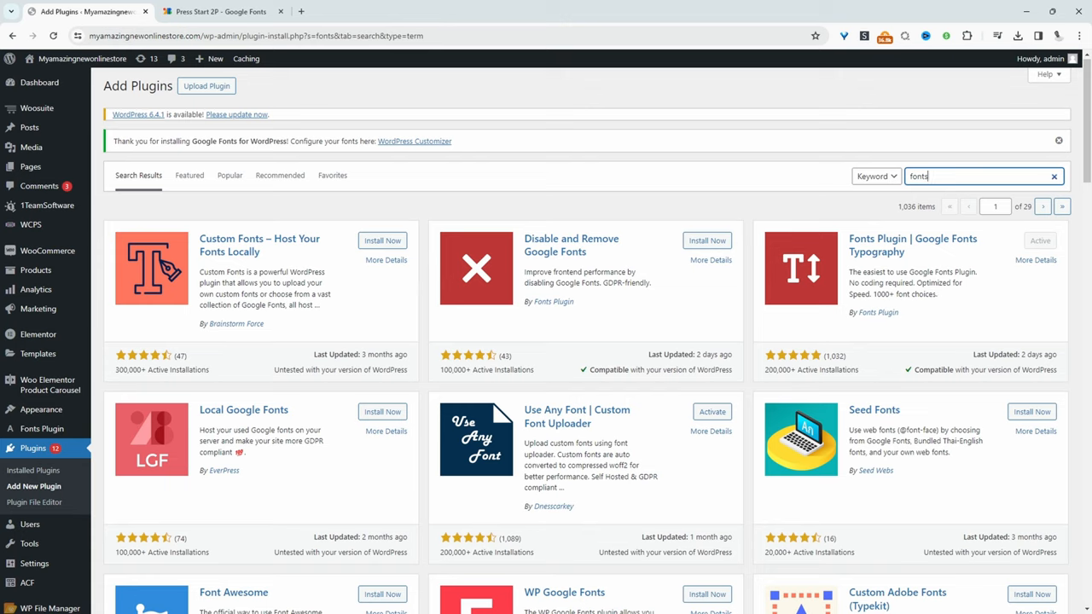
{"action": "mouse_move", "coordinate": [977, 285]}
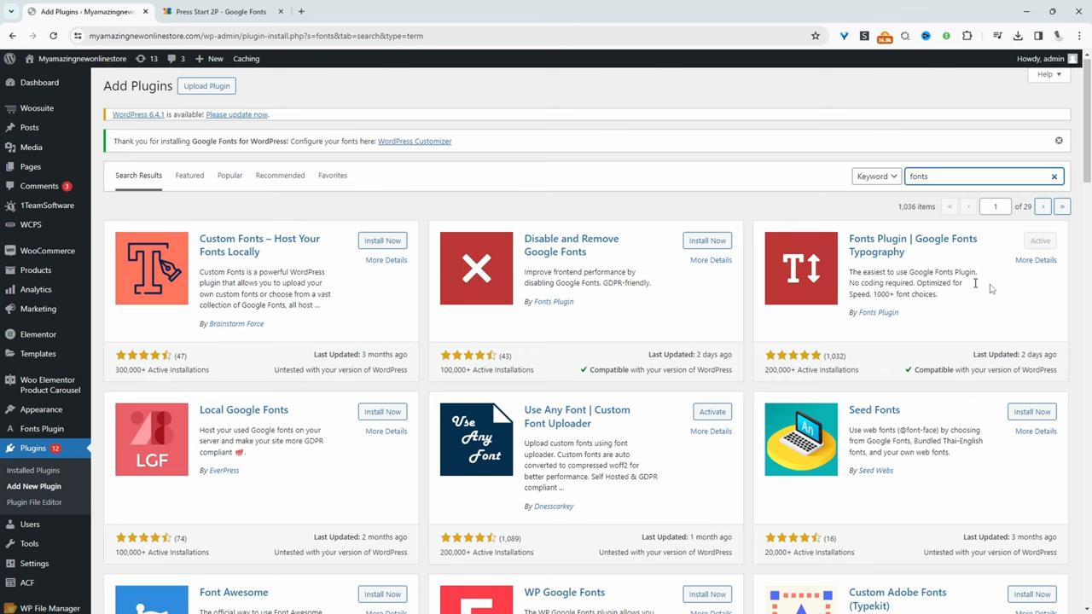
{"action": "mouse_move", "coordinate": [770, 416]}
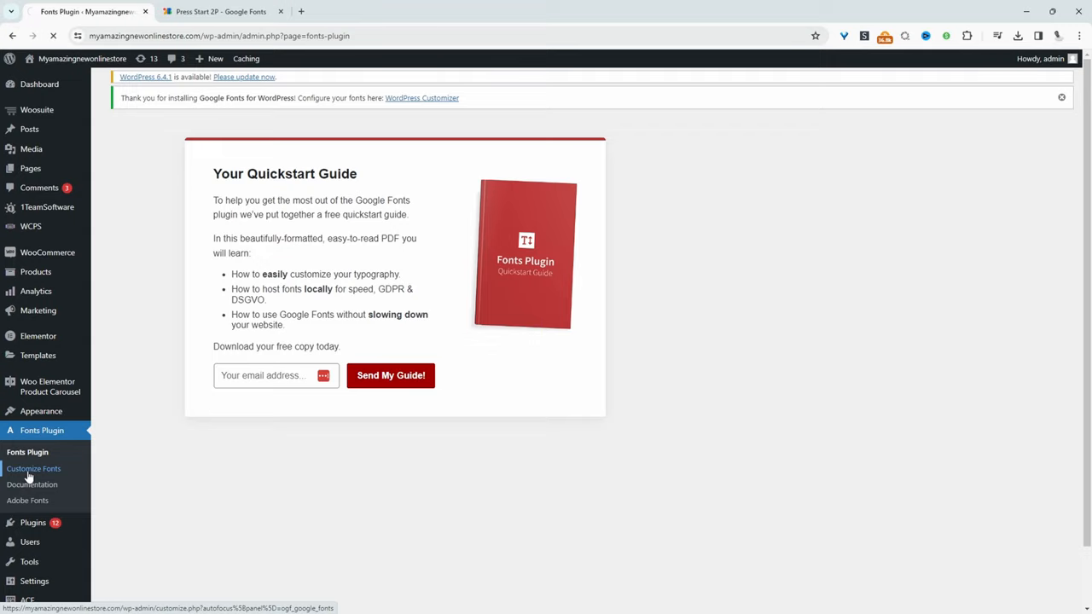
- Open Fonts Plugin > Customize Fonts, detour to the Shop tab, then return to the Customizer
{"action": "left_click", "coordinate": [33, 468]}
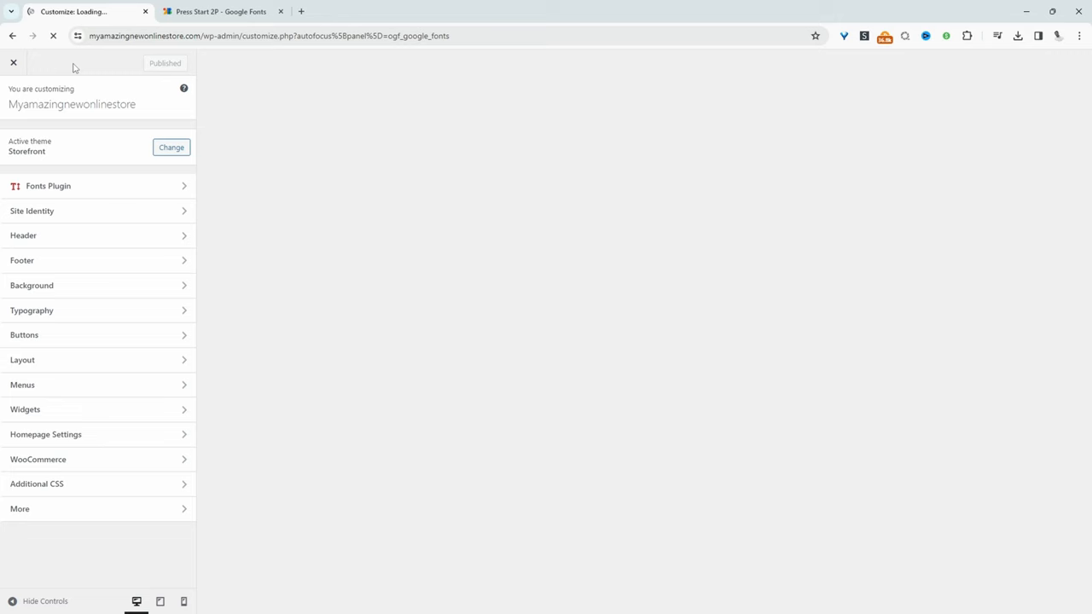
{"action": "left_click", "coordinate": [49, 186]}
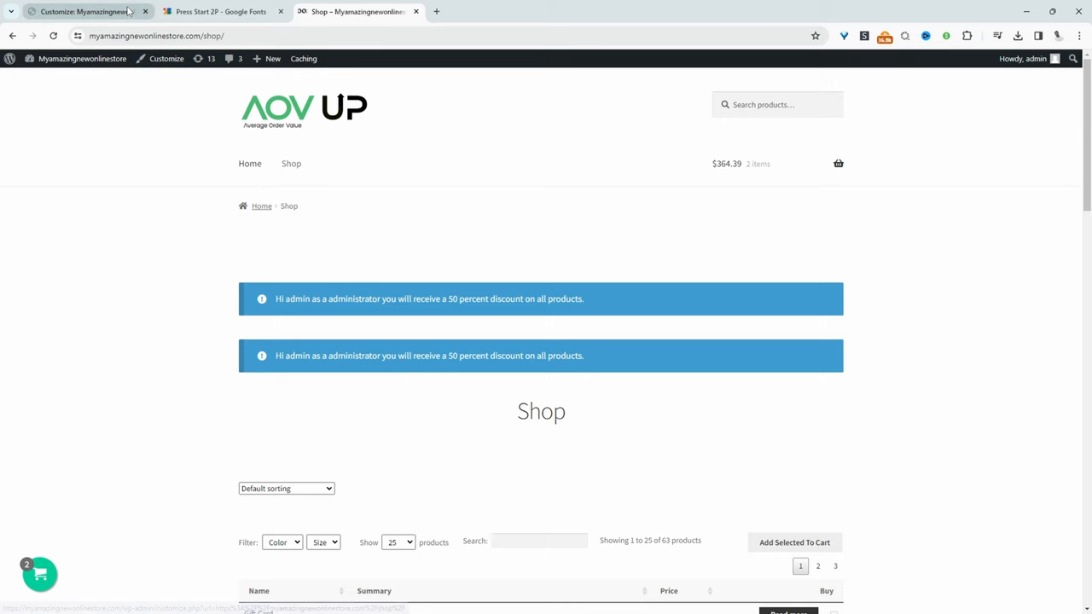
{"action": "left_click", "coordinate": [85, 11]}
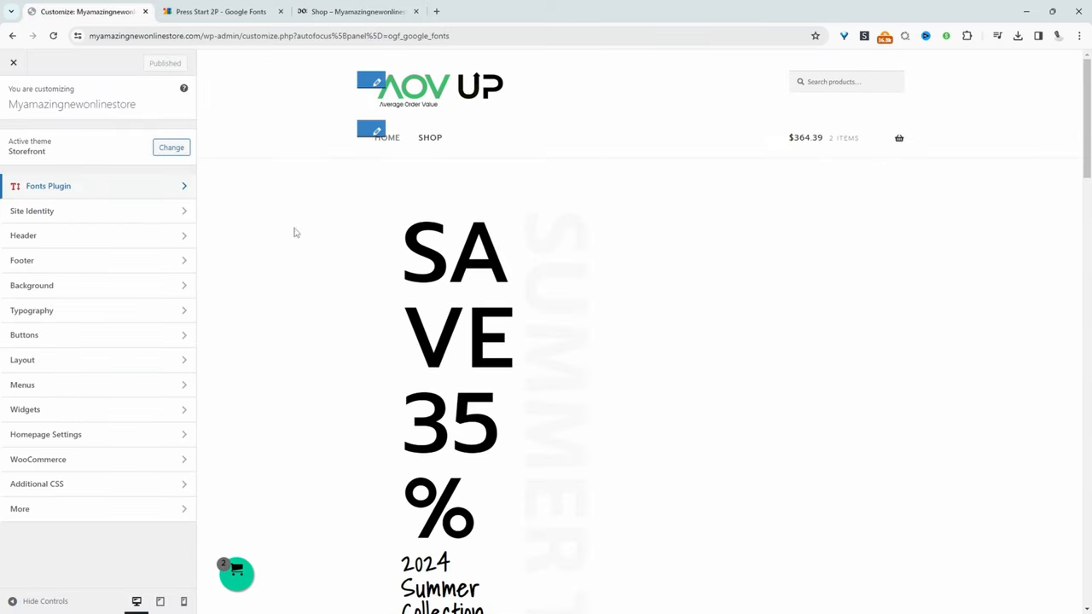
{"action": "mouse_move", "coordinate": [61, 192]}
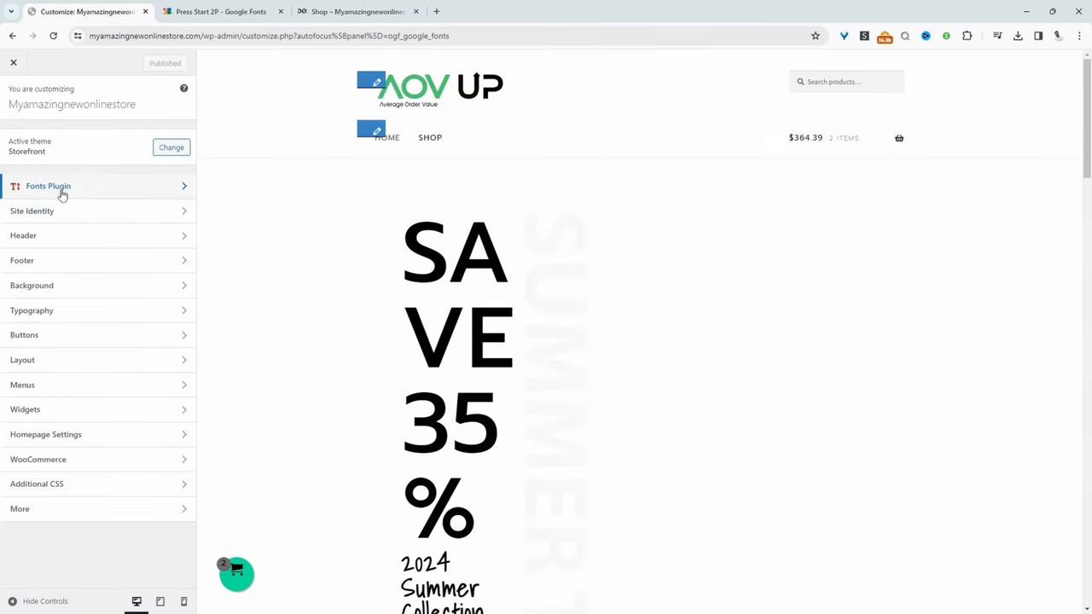
{"action": "mouse_move", "coordinate": [37, 190]}
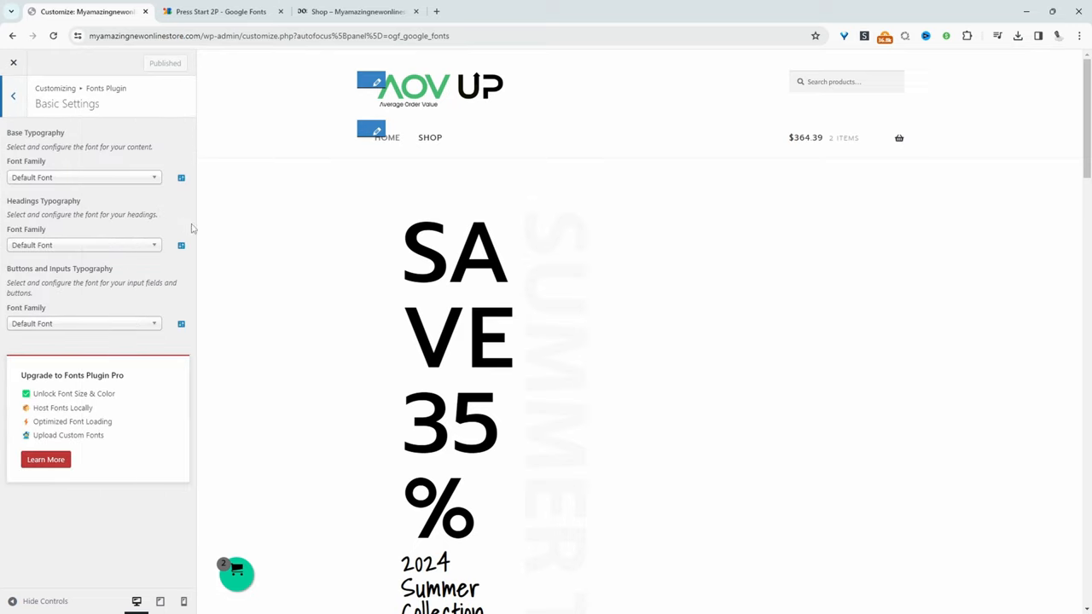
{"action": "mouse_move", "coordinate": [180, 228]}
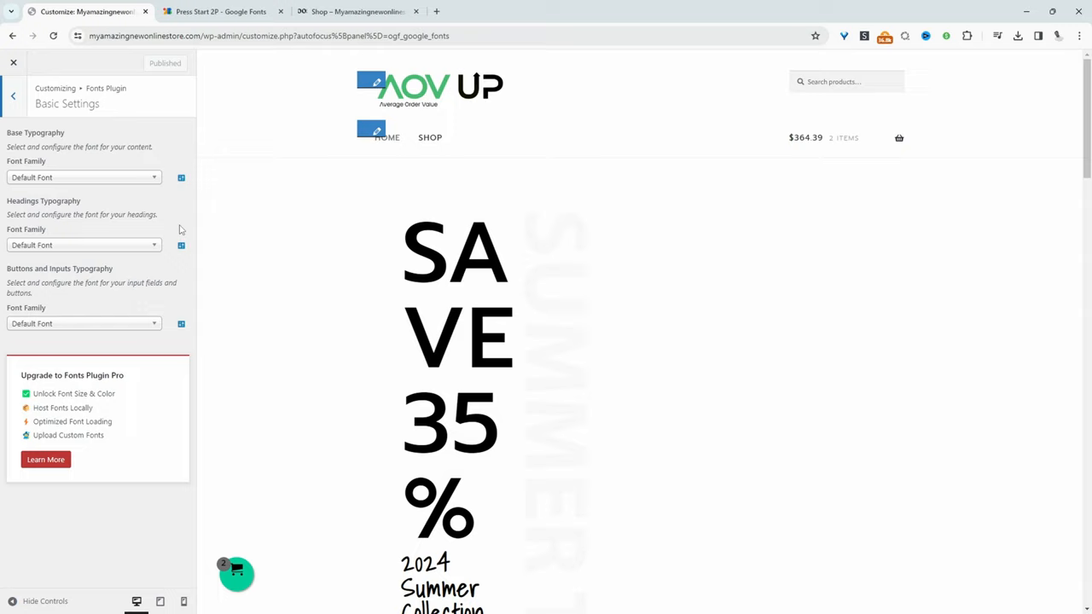
{"action": "mouse_move", "coordinate": [142, 237]}
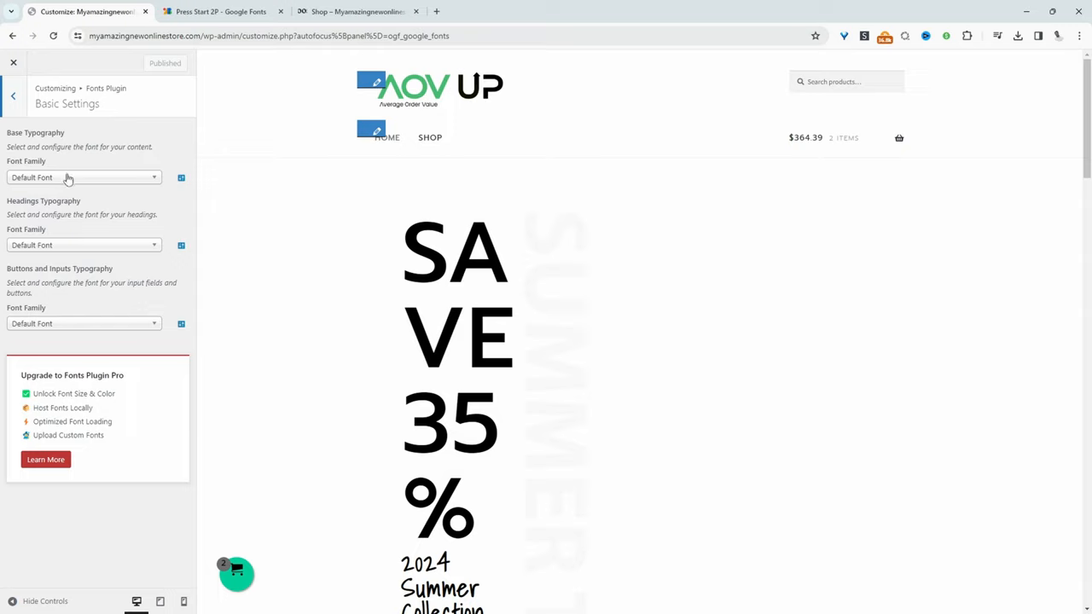
{"action": "mouse_move", "coordinate": [88, 333]}
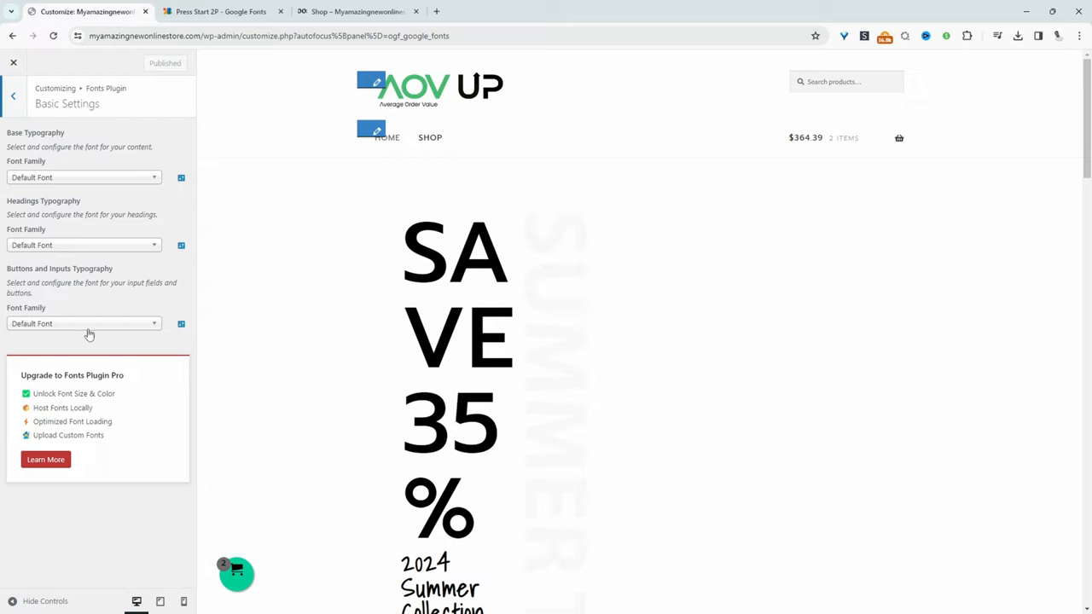
{"action": "scroll", "scroll_direction": "down", "scroll_amount": 3}
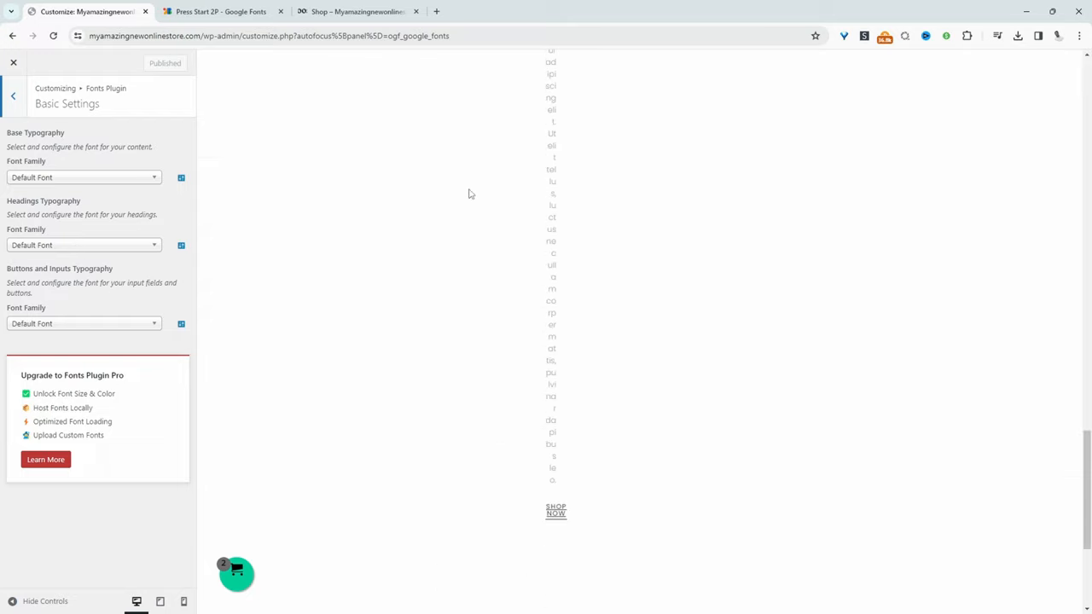
{"action": "scroll", "scroll_direction": "down", "scroll_amount": 3}
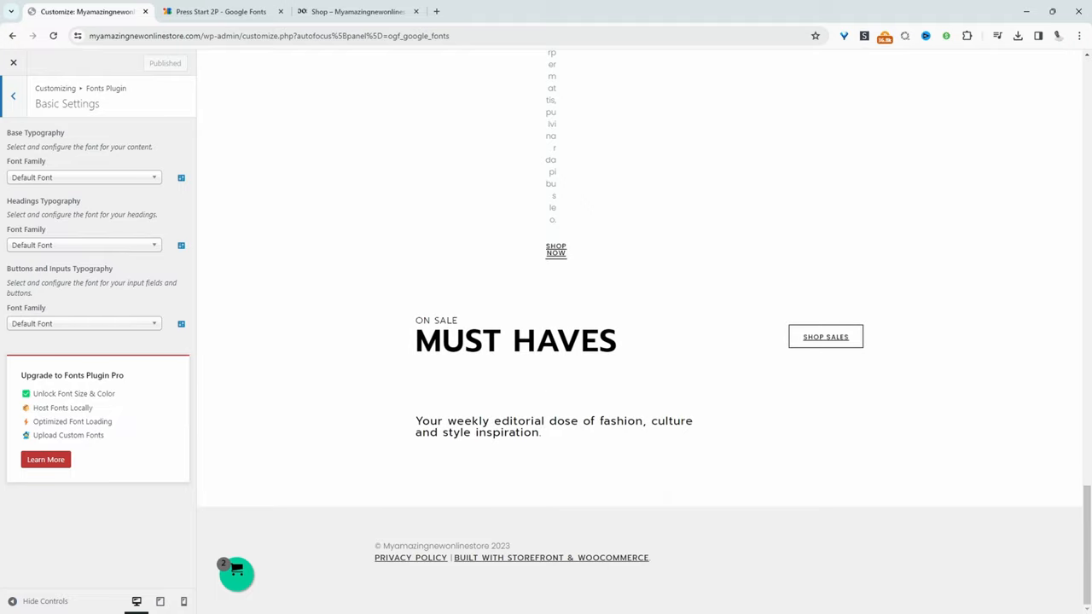
{"action": "scroll", "scroll_direction": "up", "scroll_amount": 3}
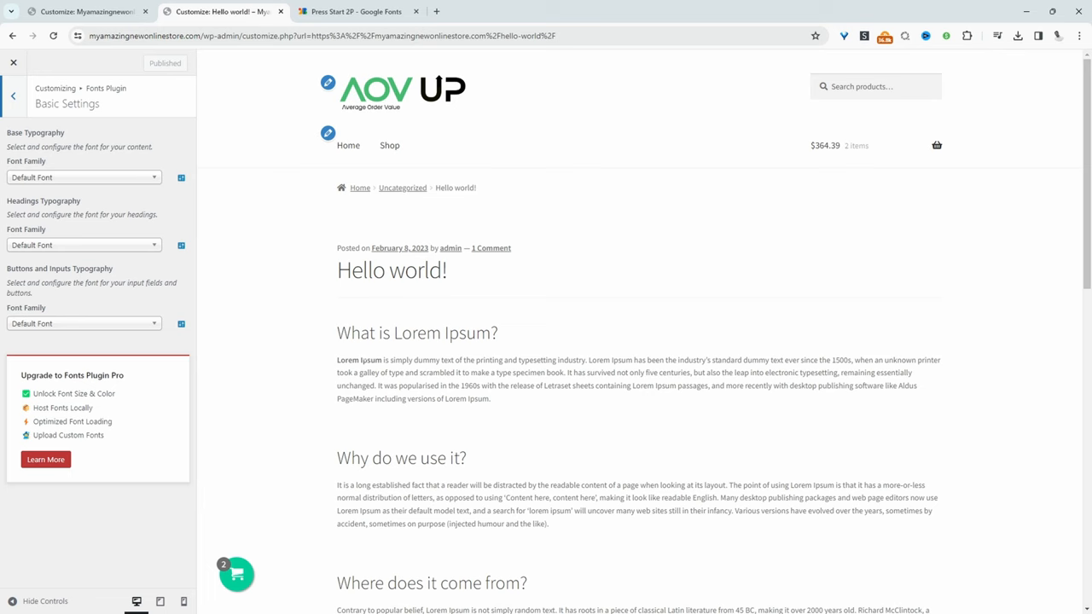
- Choose Glegoo for Base Typography and Benne for Headings Typography on the Hello world preview
{"action": "scroll", "scroll_direction": "down", "scroll_amount": 3}
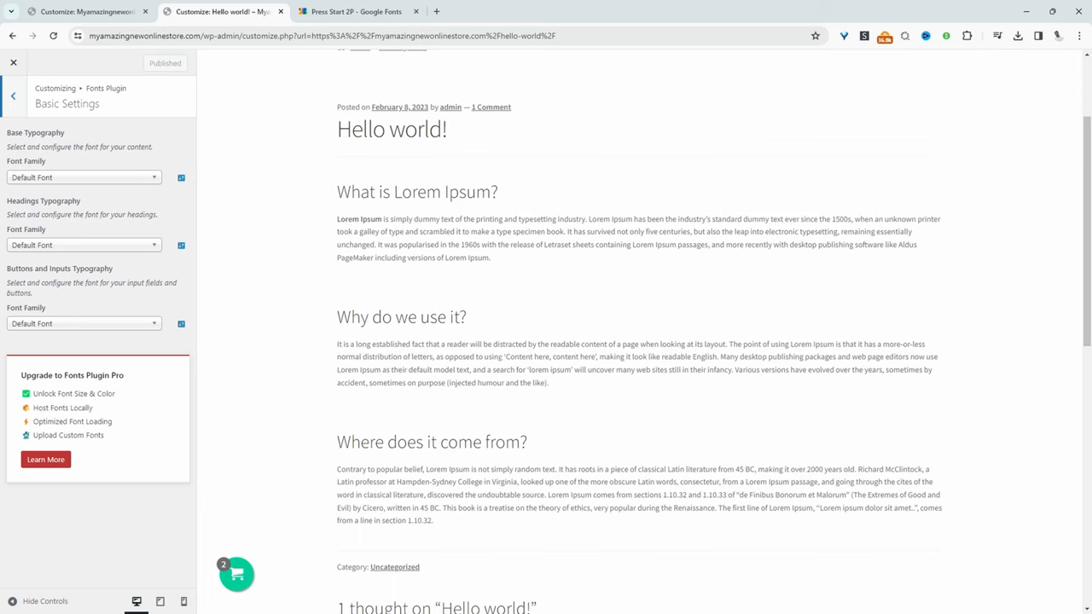
{"action": "scroll", "scroll_direction": "up", "scroll_amount": 3}
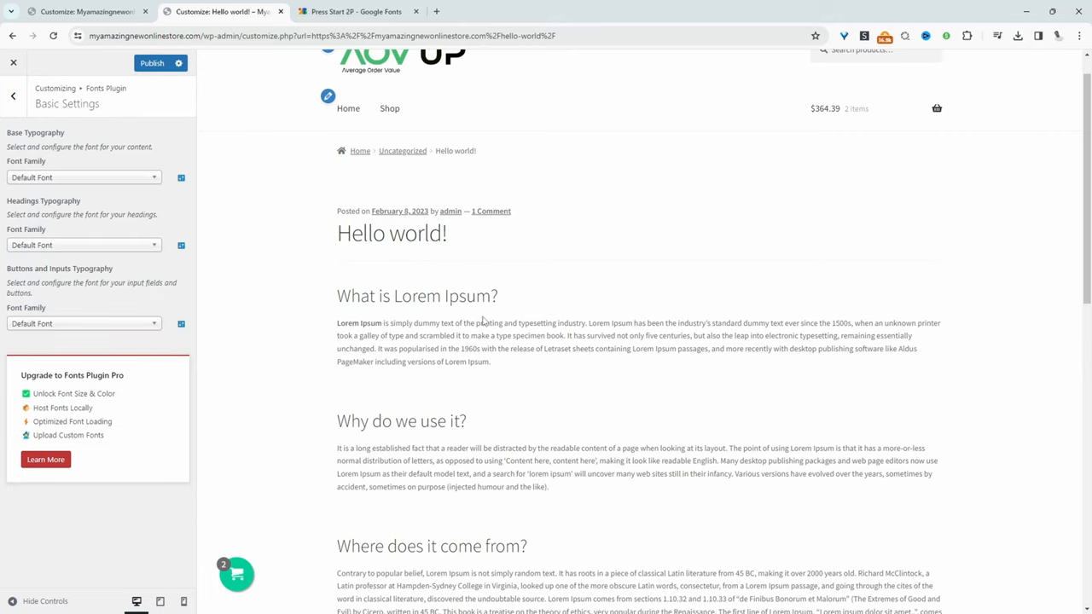
{"action": "left_click", "coordinate": [83, 245]}
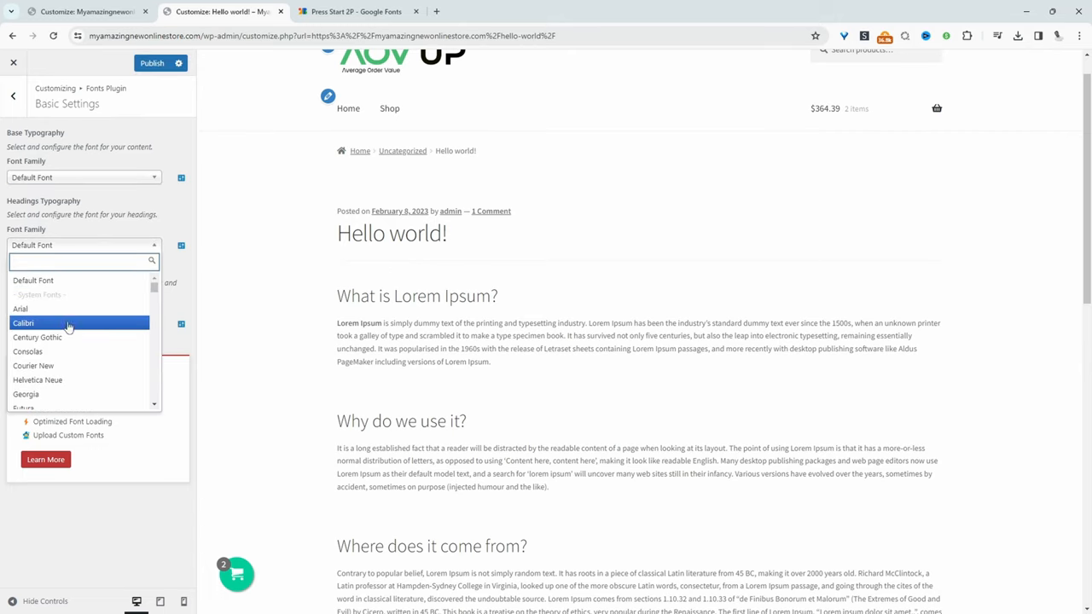
{"action": "scroll", "scroll_direction": "down", "scroll_amount": 3}
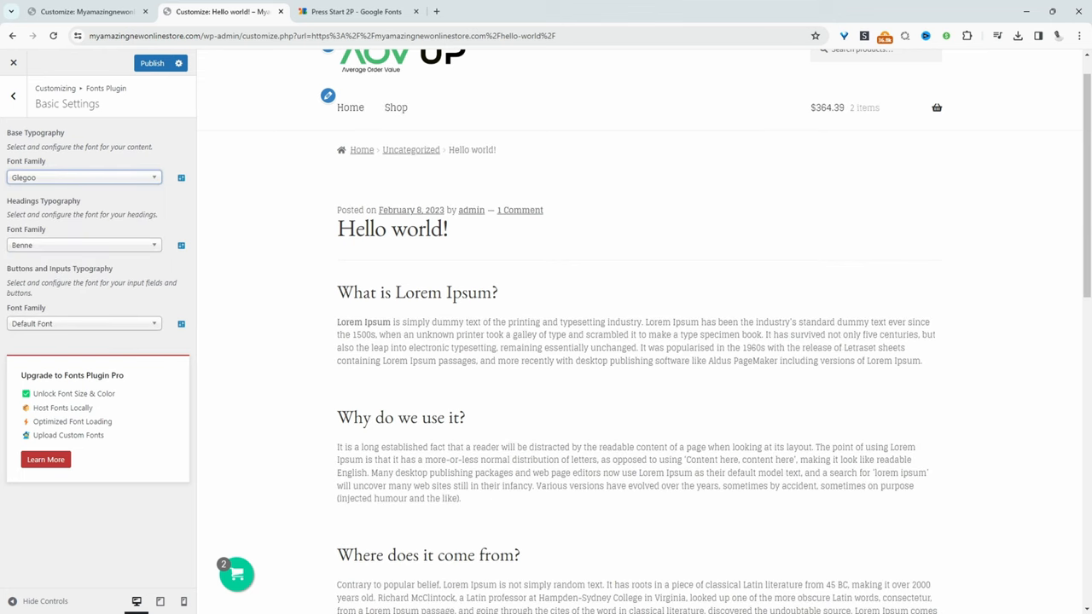
{"action": "left_click", "coordinate": [13, 94]}
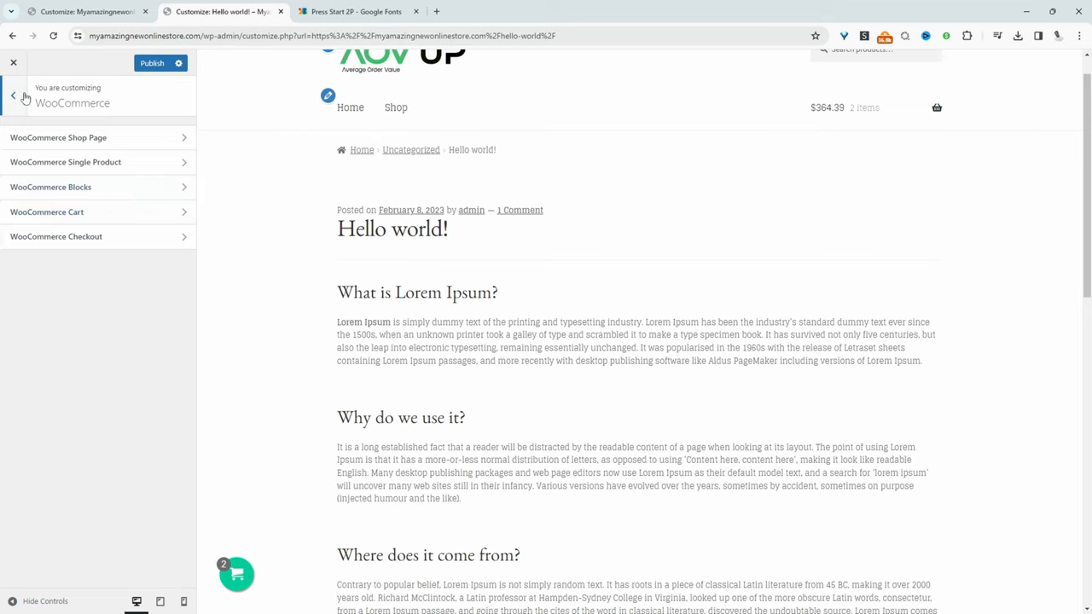
- Pick Edu SA Beginner as the Advanced Settings > Navigation font family
{"action": "left_click", "coordinate": [13, 94]}
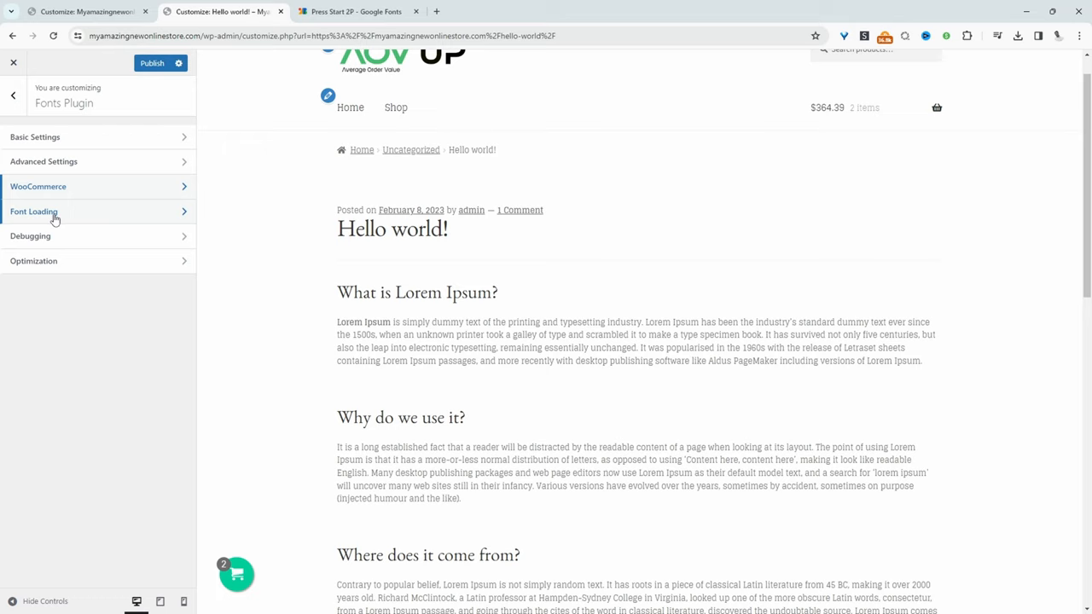
{"action": "left_click", "coordinate": [44, 161]}
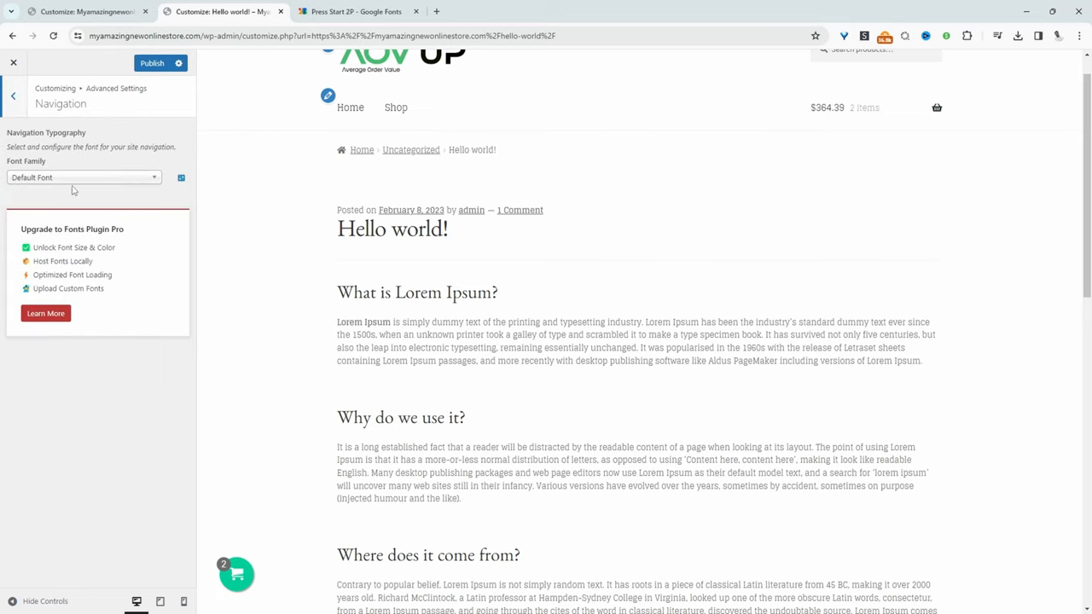
{"action": "mouse_move", "coordinate": [133, 196]}
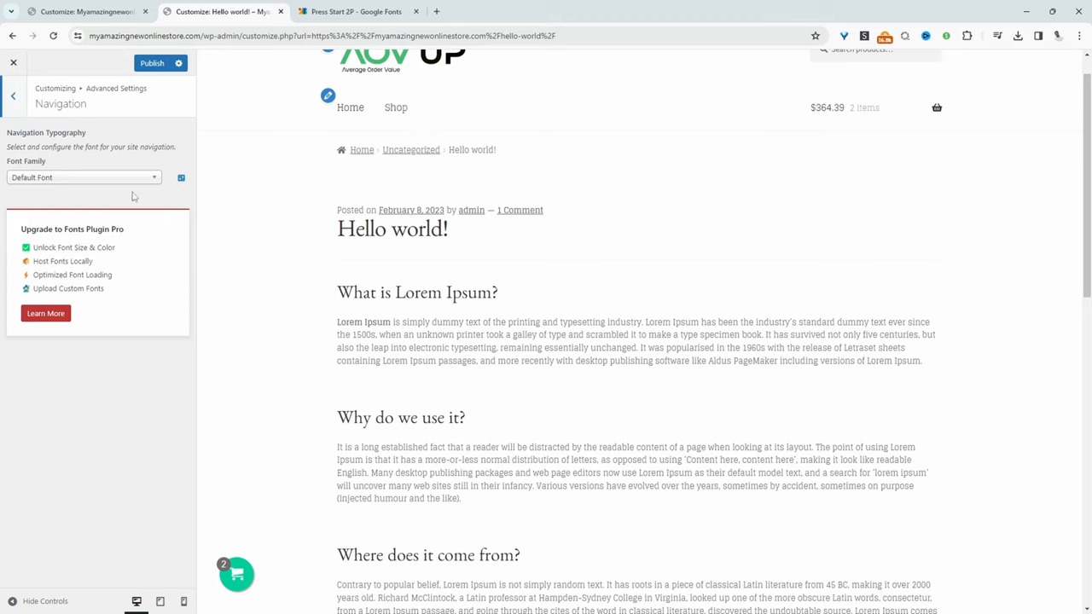
{"action": "left_click", "coordinate": [83, 178]}
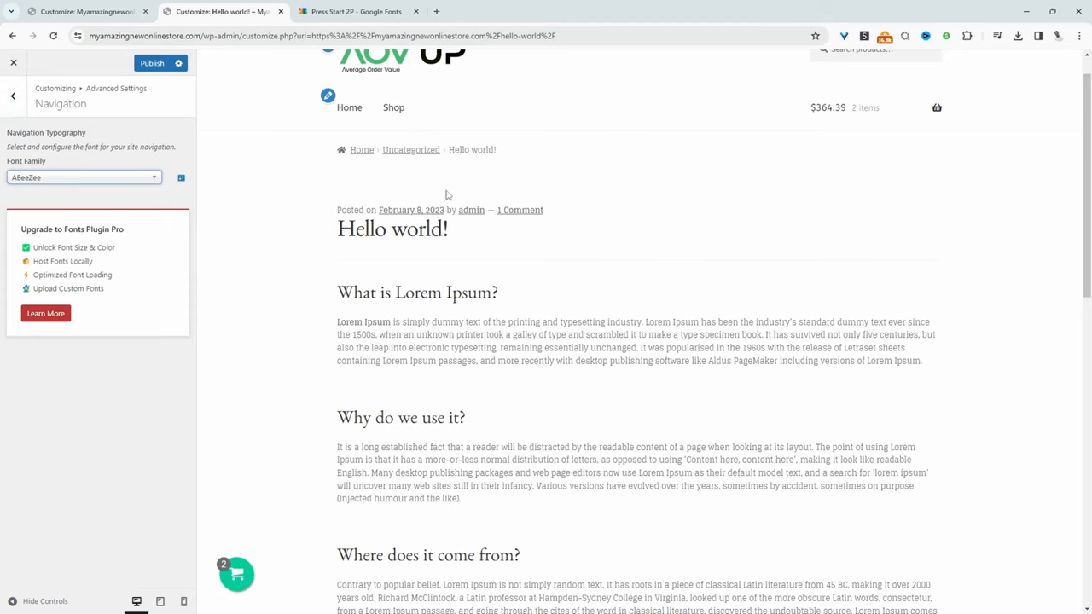
{"action": "left_click", "coordinate": [83, 178]}
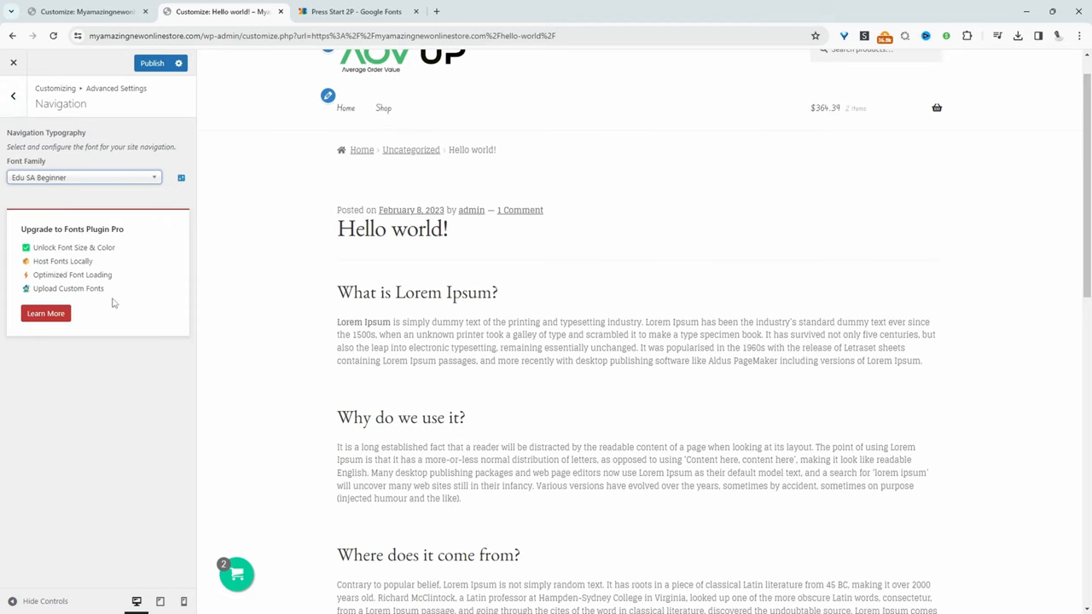
{"action": "left_click", "coordinate": [13, 95]}
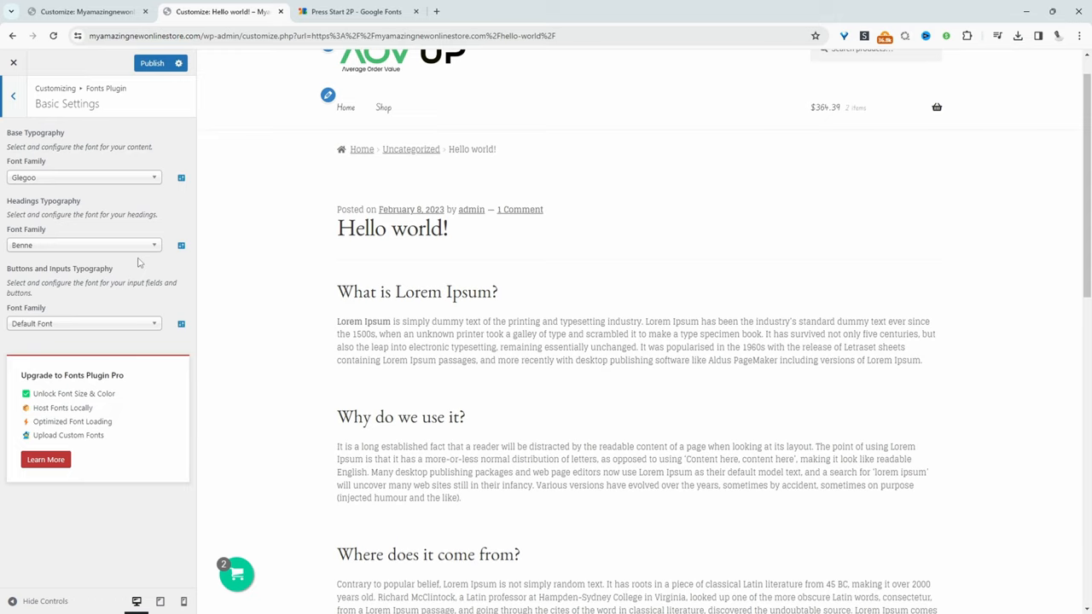
- Close the Customizer, confirm leaving unsaved, and go to the Use Any Font admin page
{"action": "left_click", "coordinate": [13, 63]}
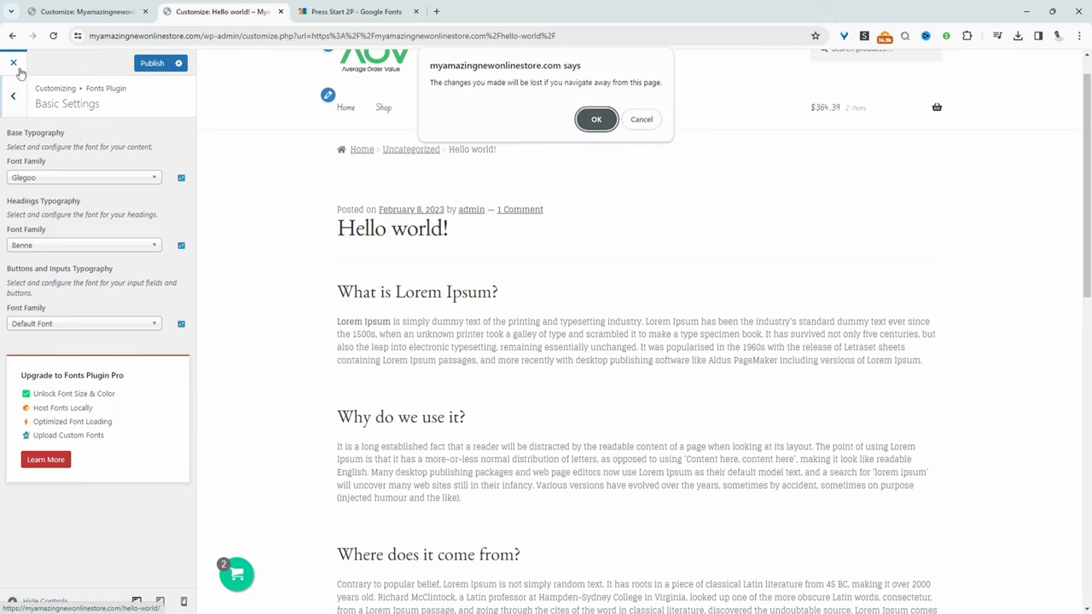
{"action": "left_click", "coordinate": [597, 118]}
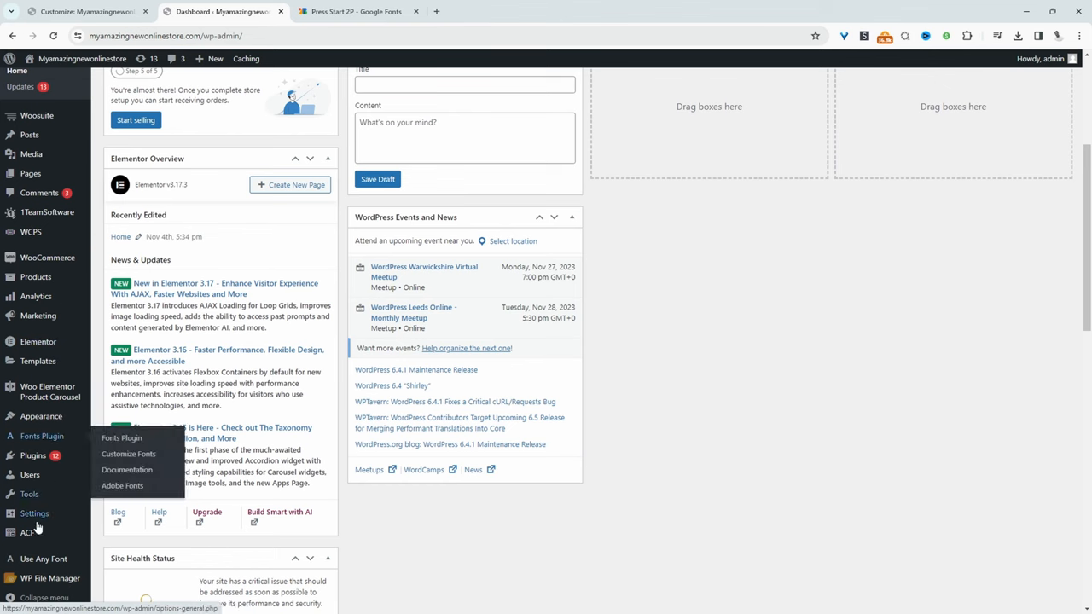
{"action": "left_click", "coordinate": [43, 559]}
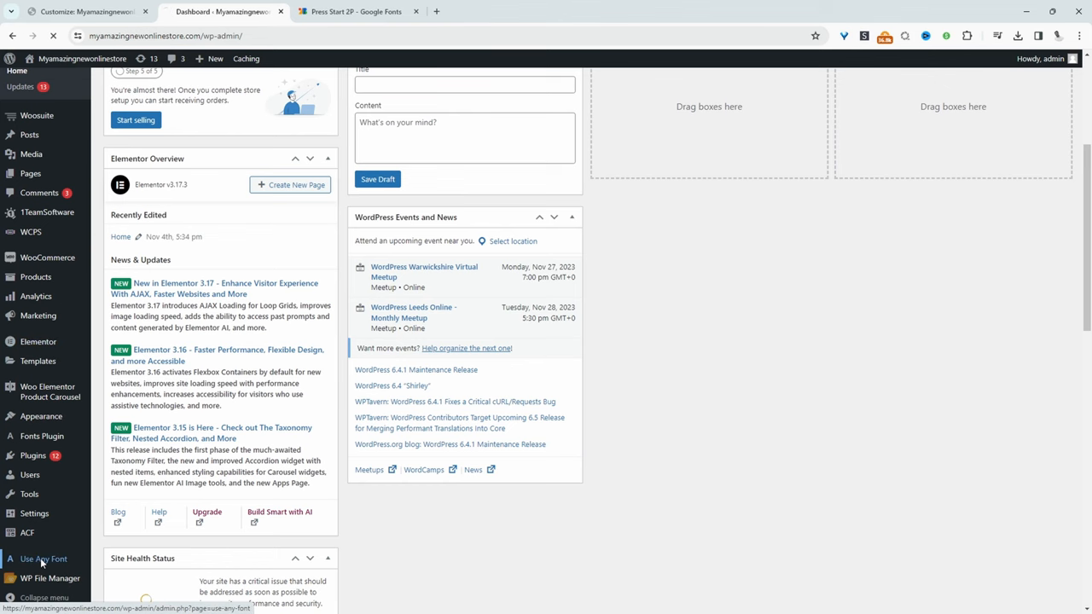
{"action": "left_click", "coordinate": [43, 559]}
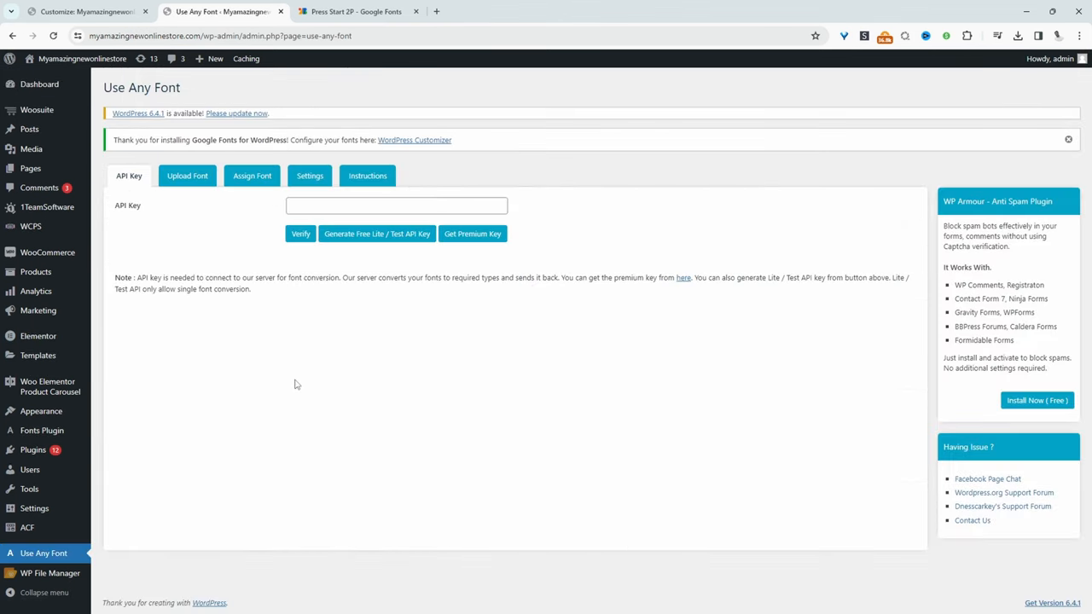
- Extract Press_Start_2P.zip from the Downloads folder using Extract All
{"action": "left_click", "coordinate": [356, 11]}
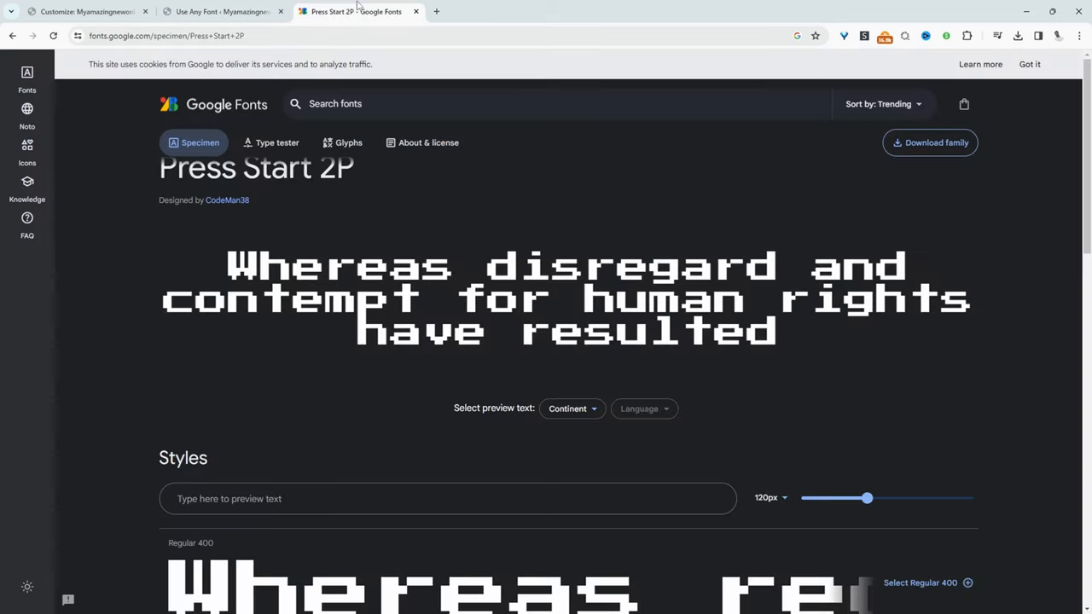
{"action": "scroll", "scroll_direction": "down", "scroll_amount": 3}
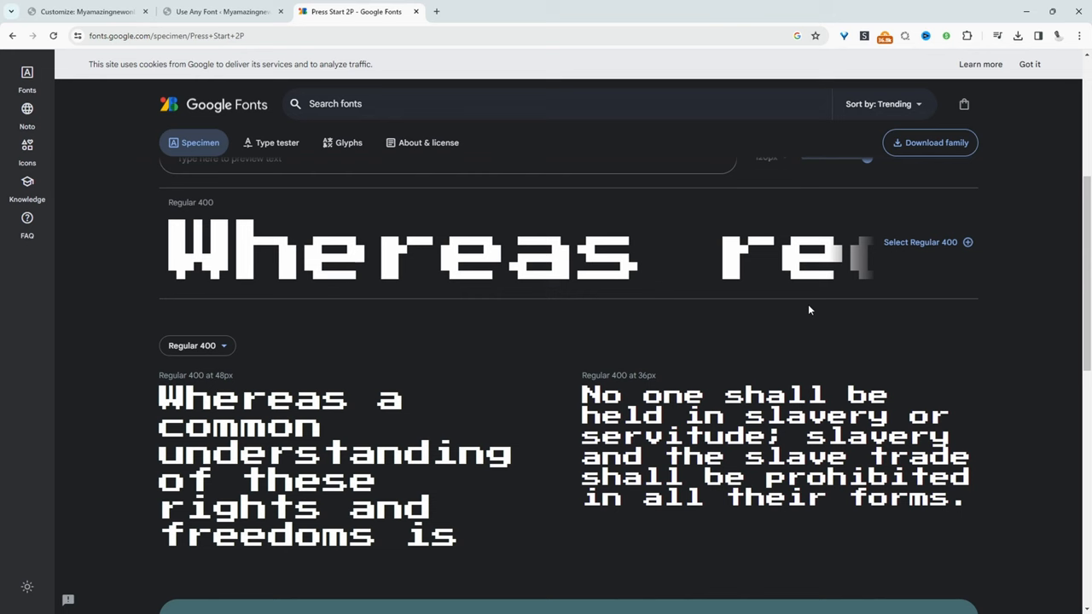
{"action": "left_click", "coordinate": [929, 142]}
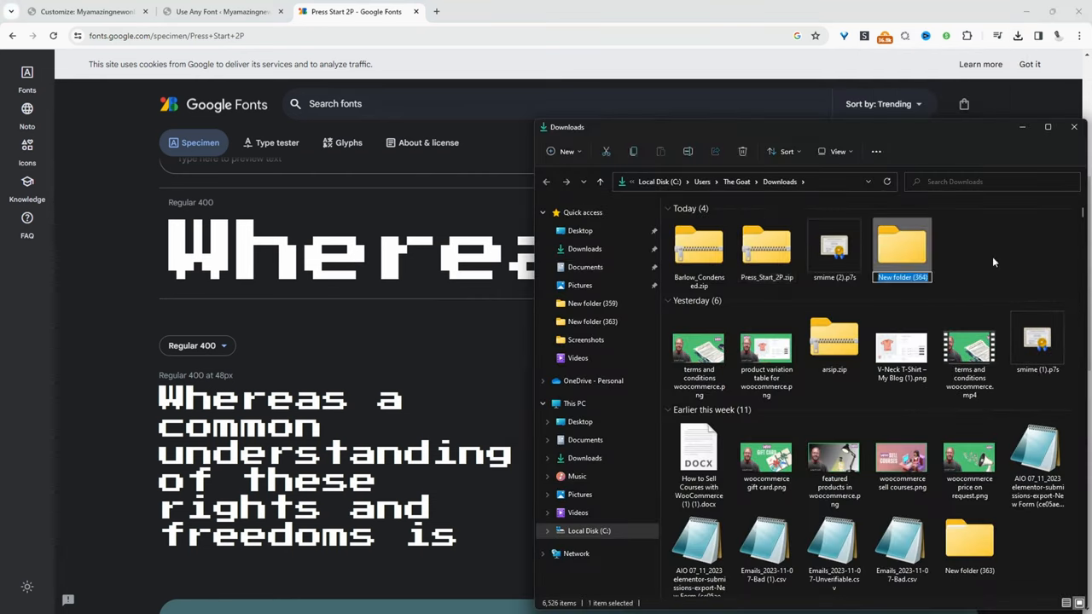
{"action": "left_click", "coordinate": [766, 247]}
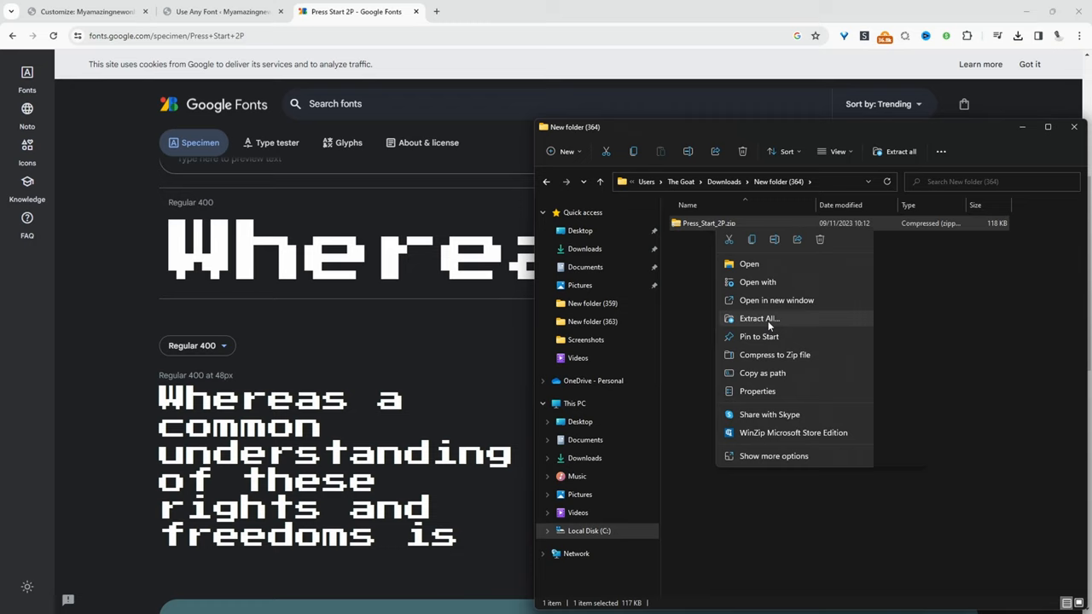
{"action": "mouse_move", "coordinate": [764, 324]}
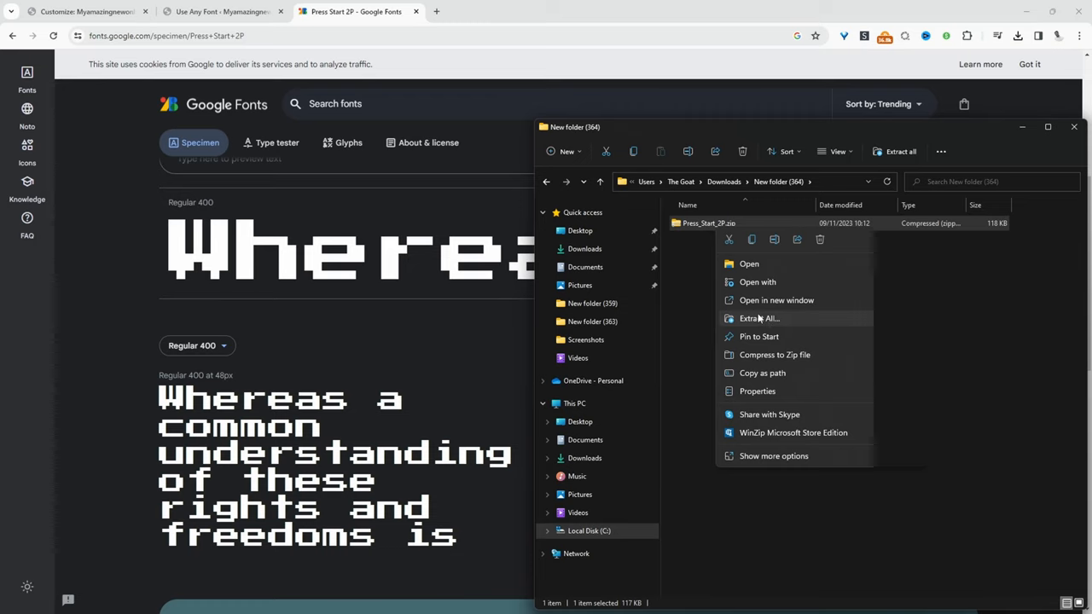
{"action": "left_click", "coordinate": [759, 318]}
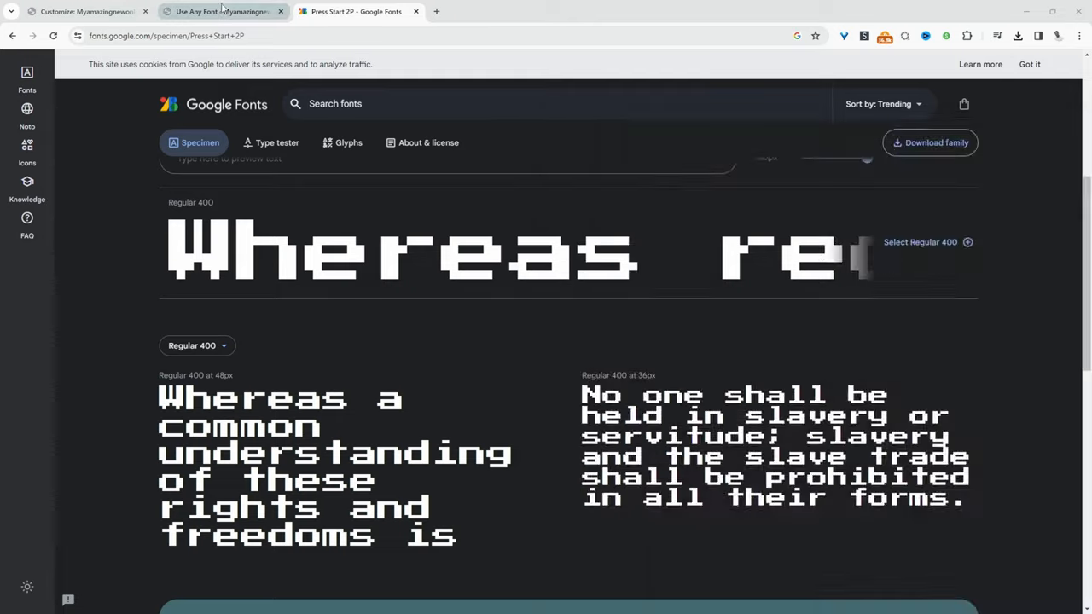
- Generate a free Lite/Test API key in Use Any Font and verify it
{"action": "left_click", "coordinate": [218, 12]}
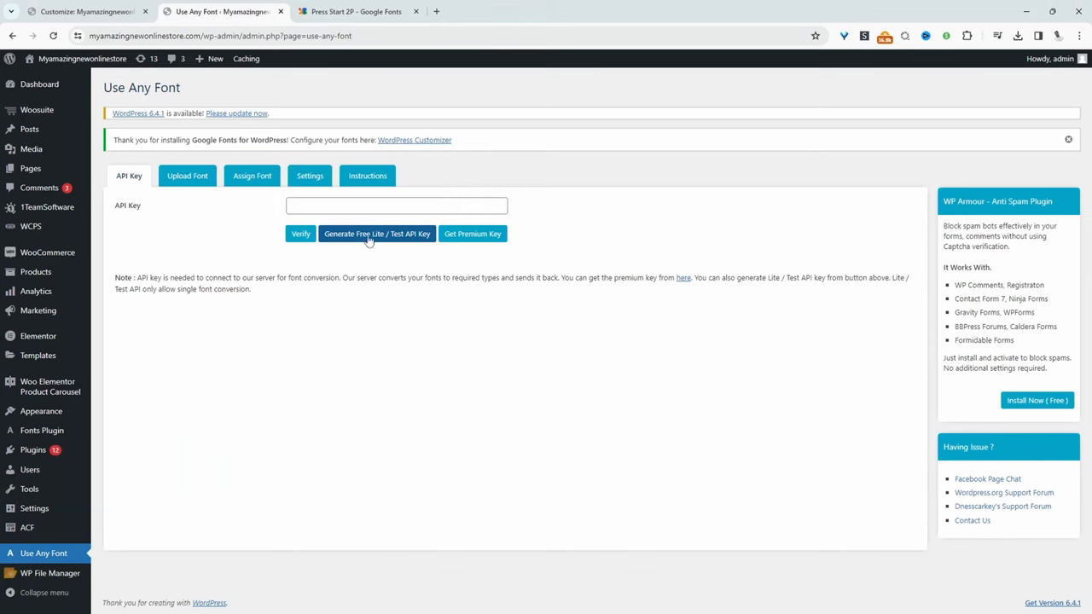
{"action": "left_click", "coordinate": [376, 234]}
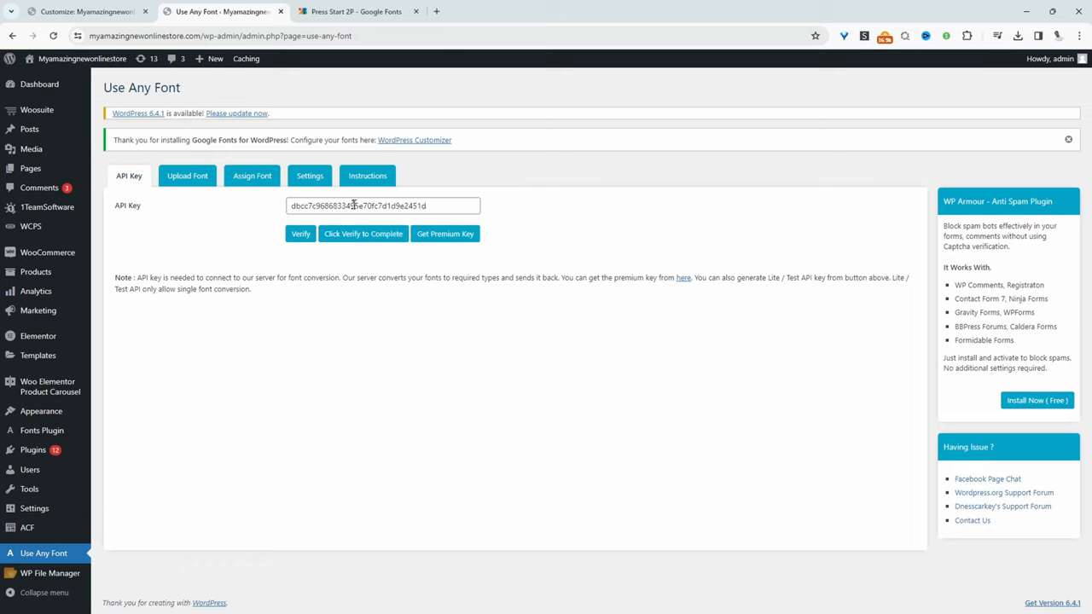
{"action": "left_click", "coordinate": [300, 234]}
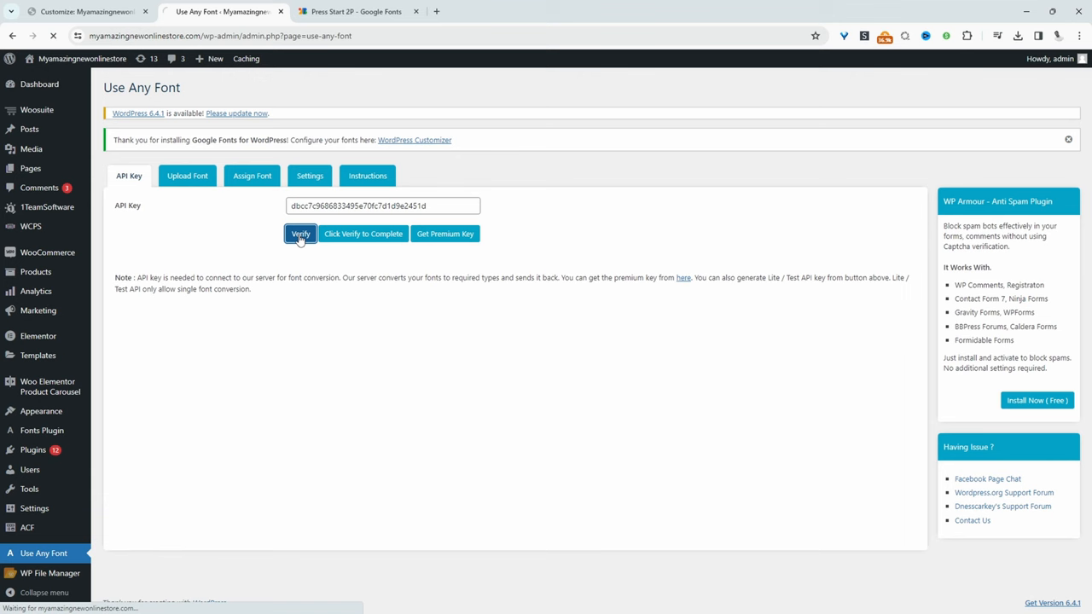
{"action": "left_click", "coordinate": [300, 234]}
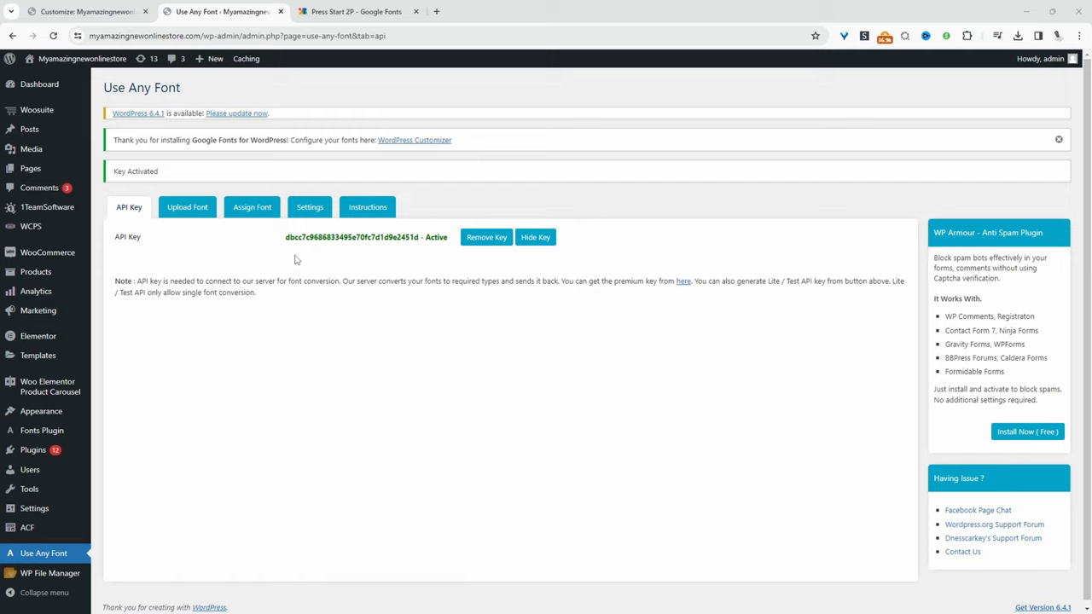
{"action": "mouse_move", "coordinate": [292, 316]}
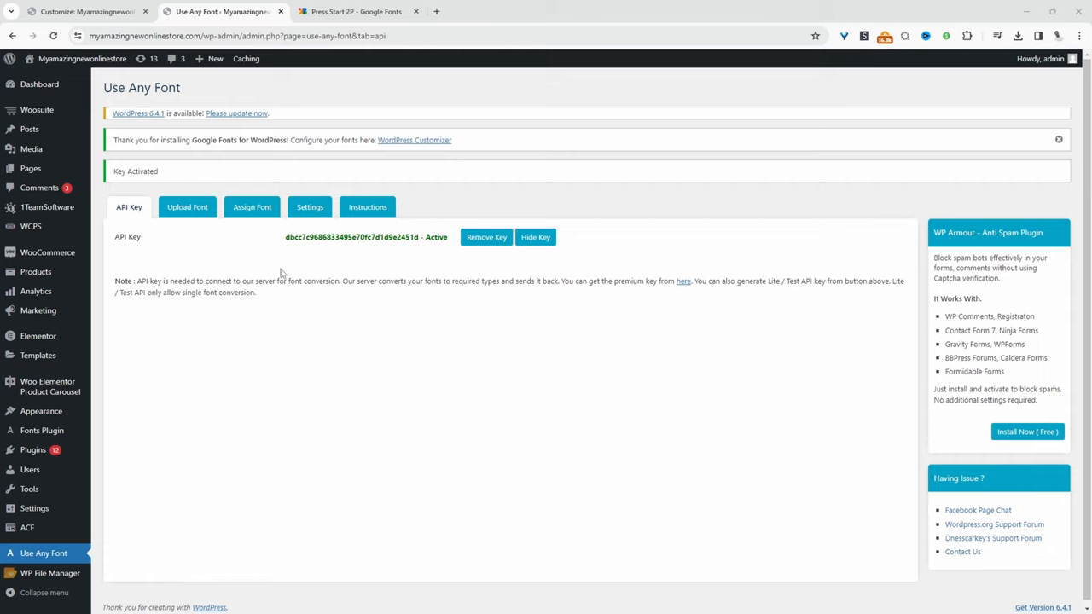
{"action": "mouse_move", "coordinate": [212, 184]}
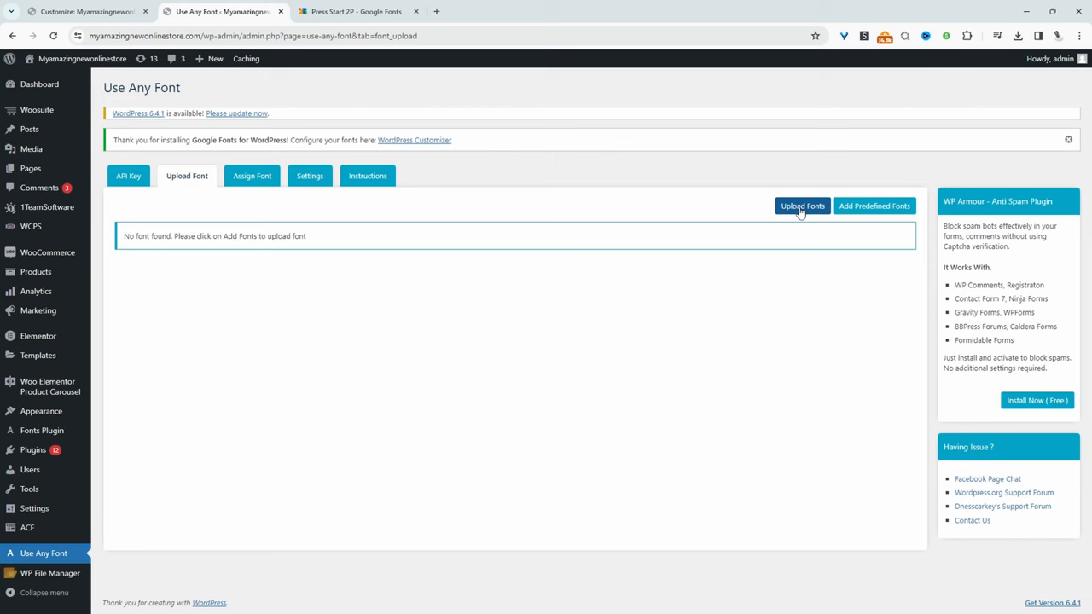
- Upload PressStart2P-Regular.ttf with the font name PressStart2P
{"action": "left_click", "coordinate": [802, 206]}
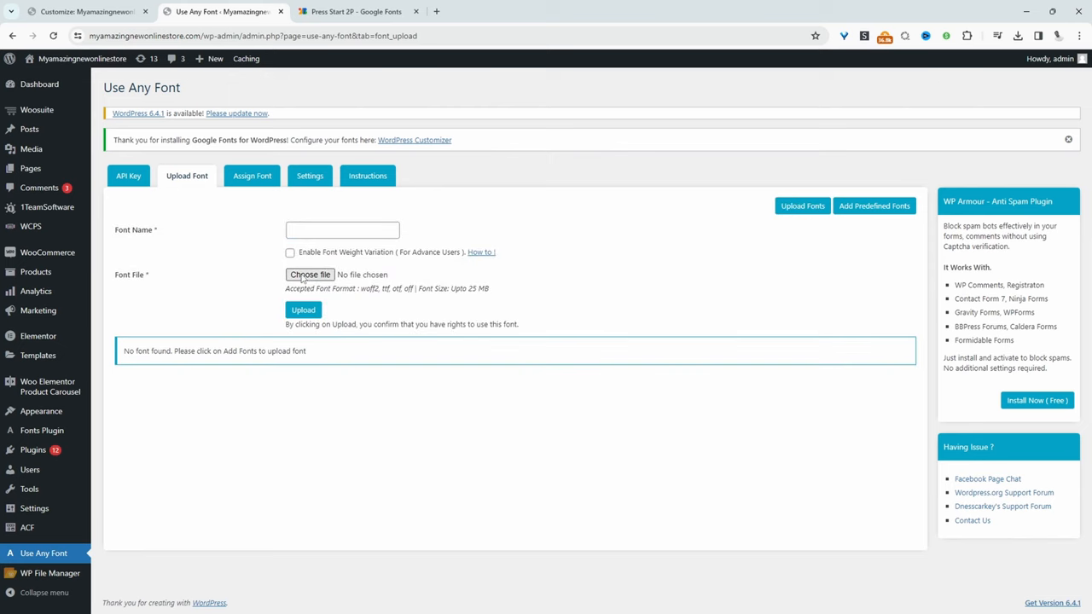
{"action": "left_click", "coordinate": [310, 274]}
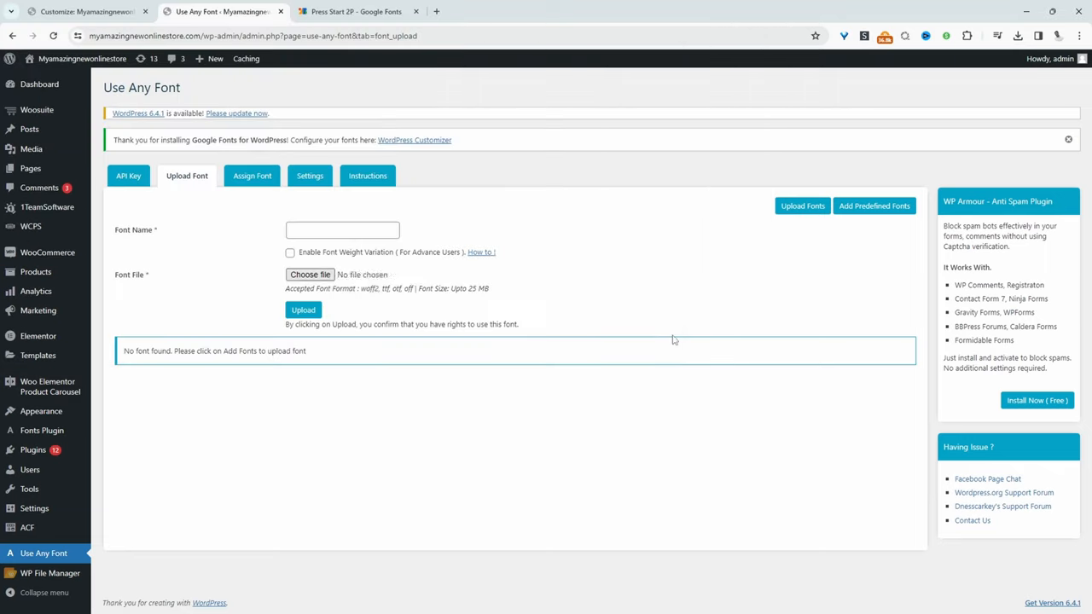
{"action": "left_click", "coordinate": [310, 273]}
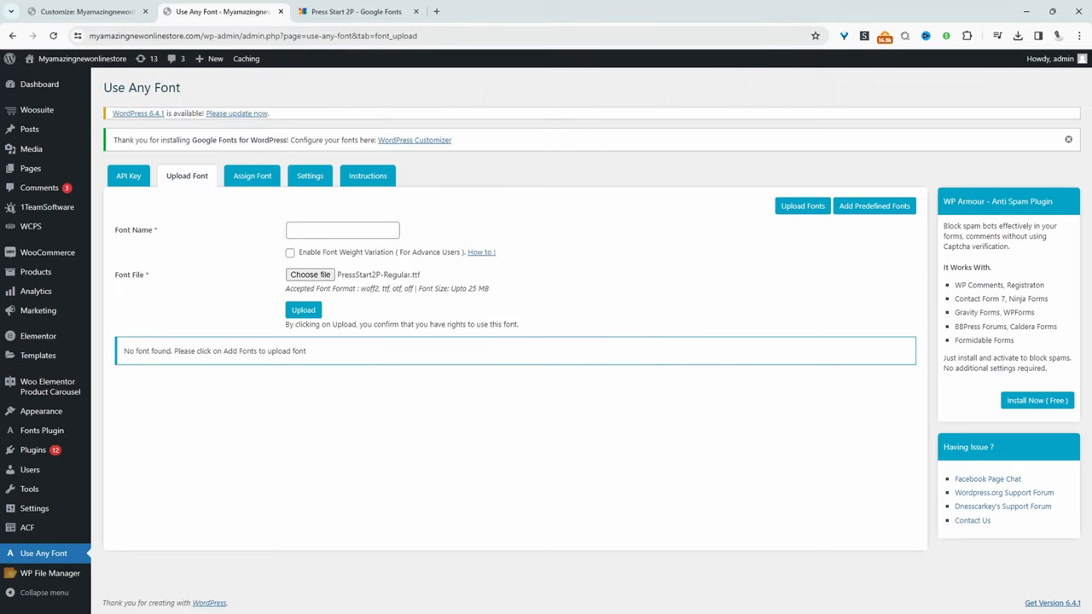
{"action": "double_click", "coordinate": [383, 287]}
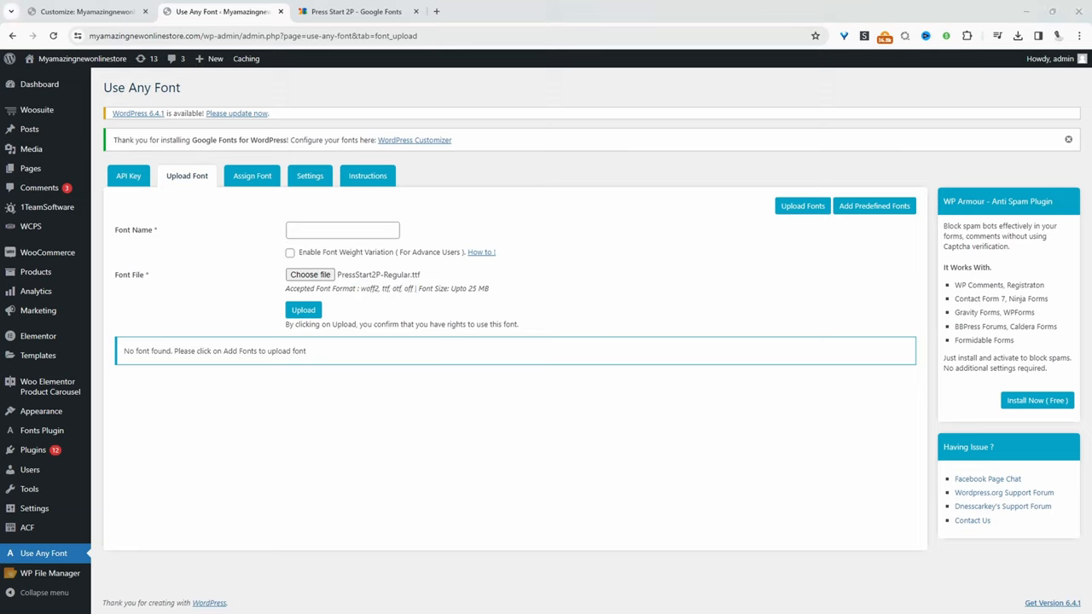
{"action": "left_click", "coordinate": [342, 231]}
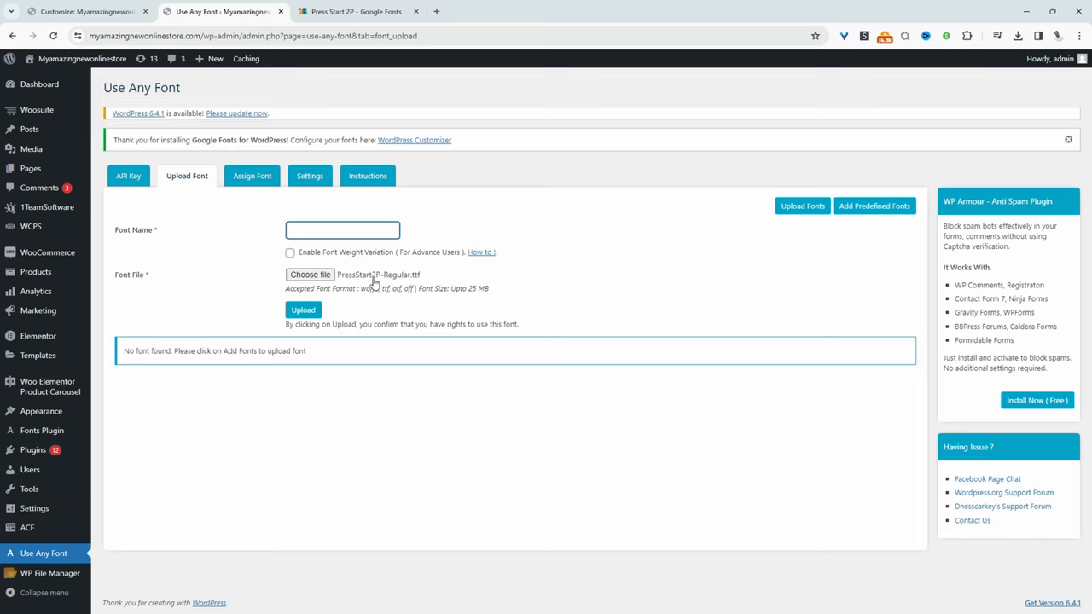
{"action": "type", "text": "PressStart2P"}
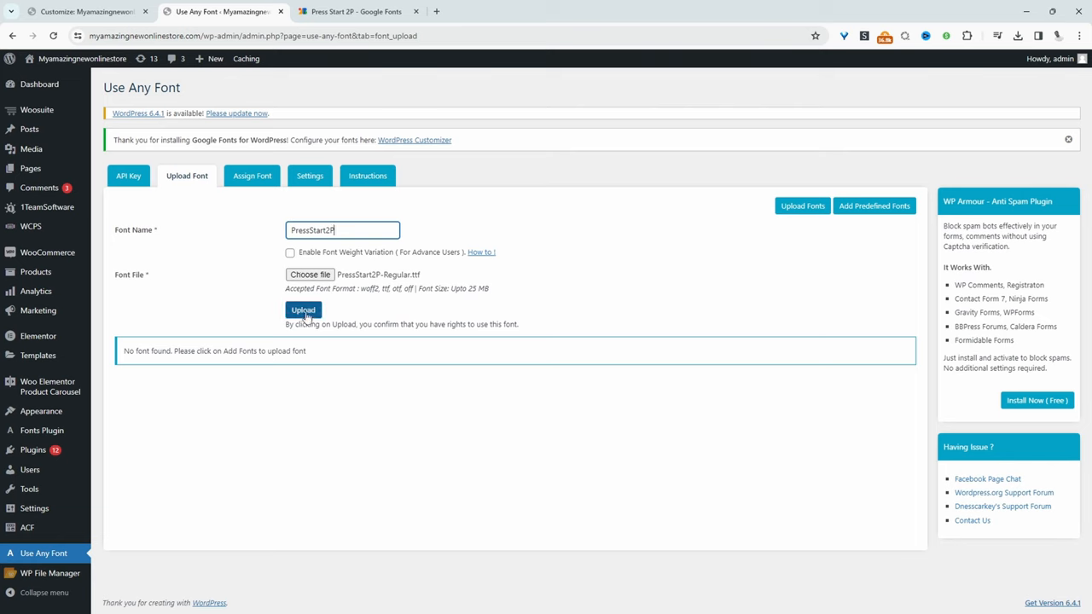
{"action": "left_click", "coordinate": [303, 309]}
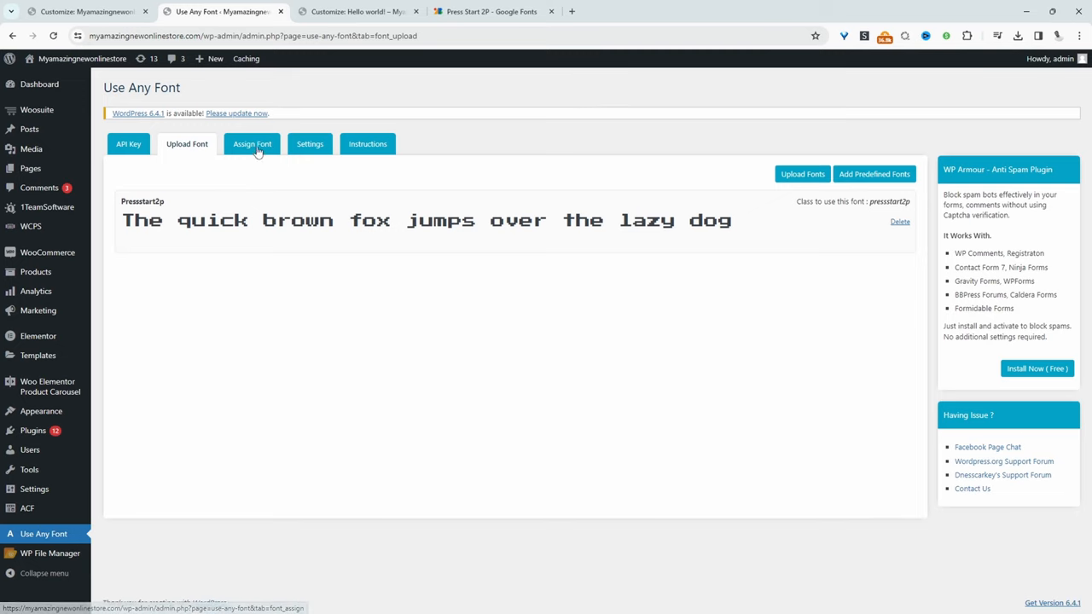
- Assign the pressstart2p font to Headline 1–6 in Use Any Font's Assign Font section
{"action": "left_click", "coordinate": [252, 143]}
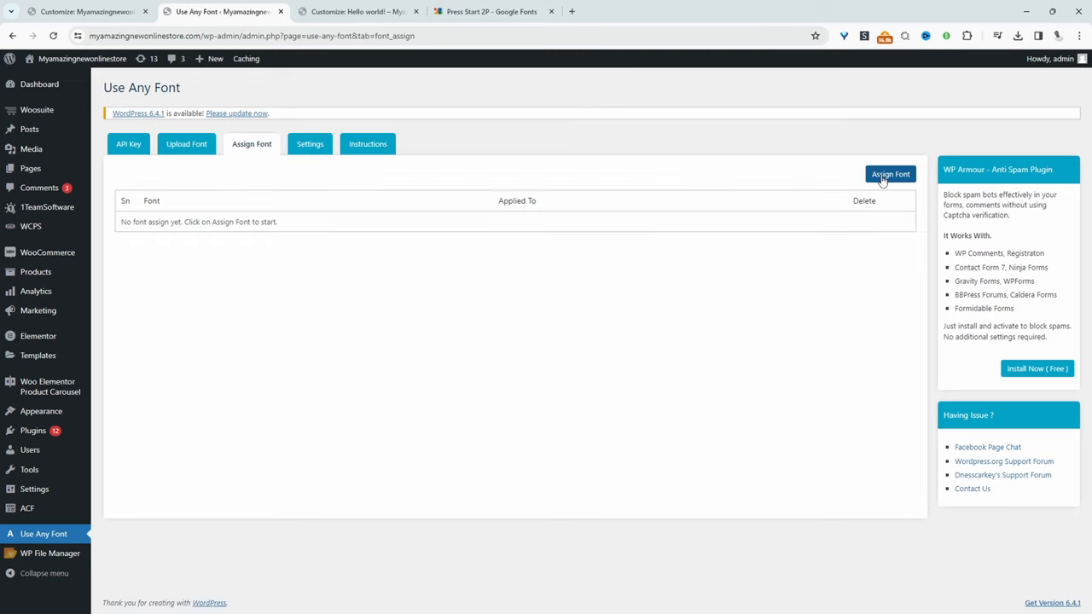
{"action": "left_click", "coordinate": [889, 174]}
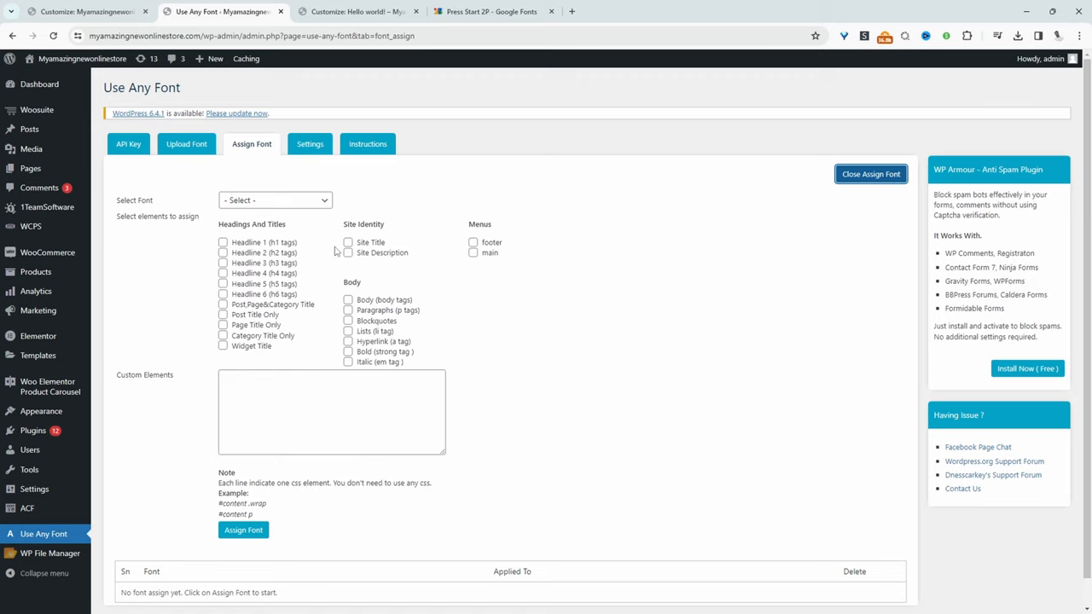
{"action": "left_click", "coordinate": [275, 200]}
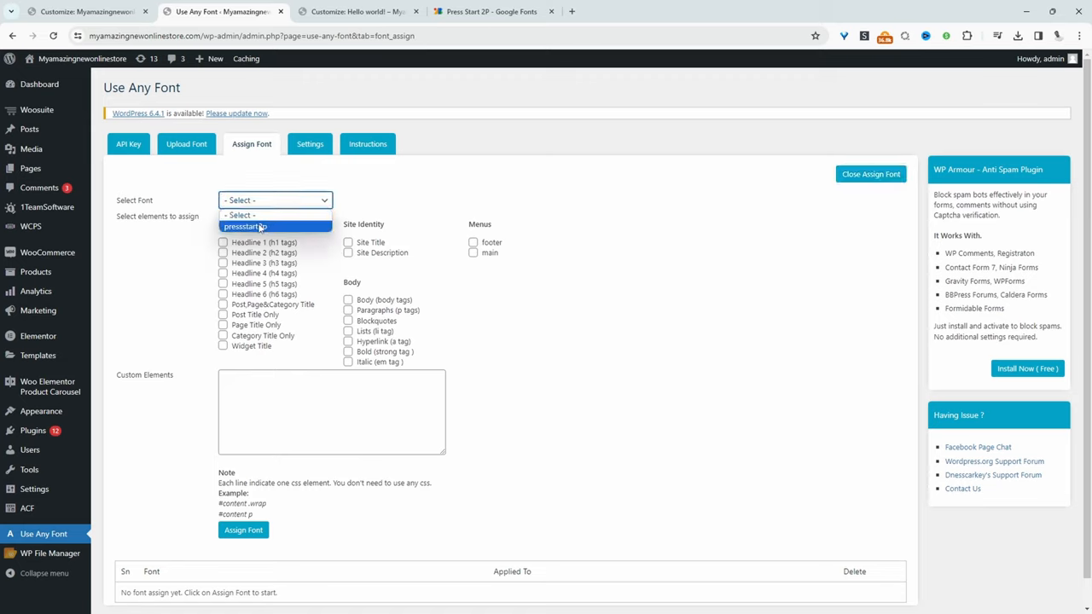
{"action": "left_click", "coordinate": [245, 226]}
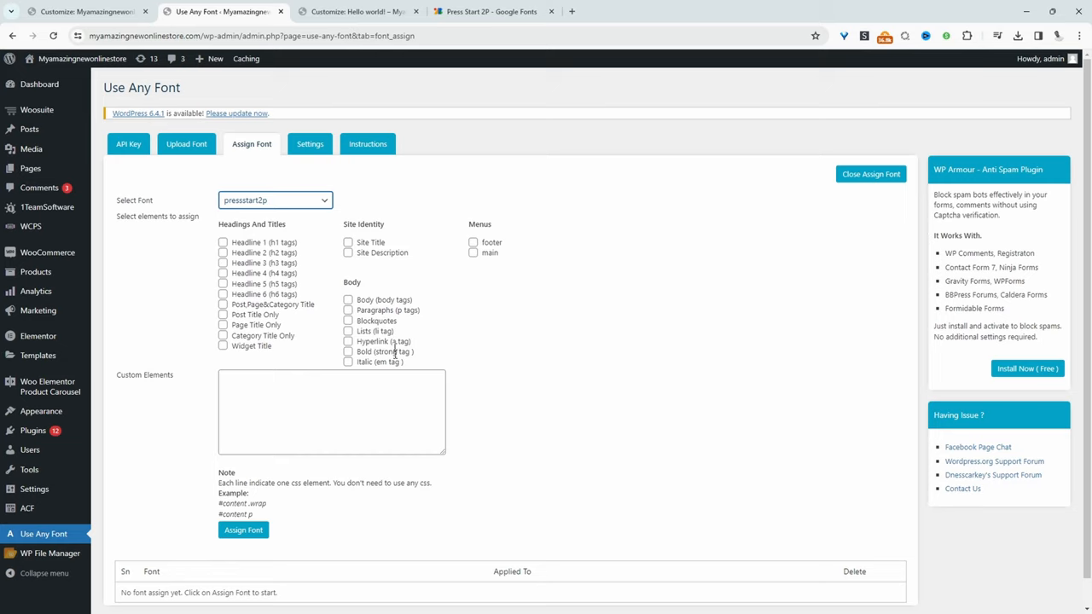
{"action": "mouse_move", "coordinate": [403, 241]}
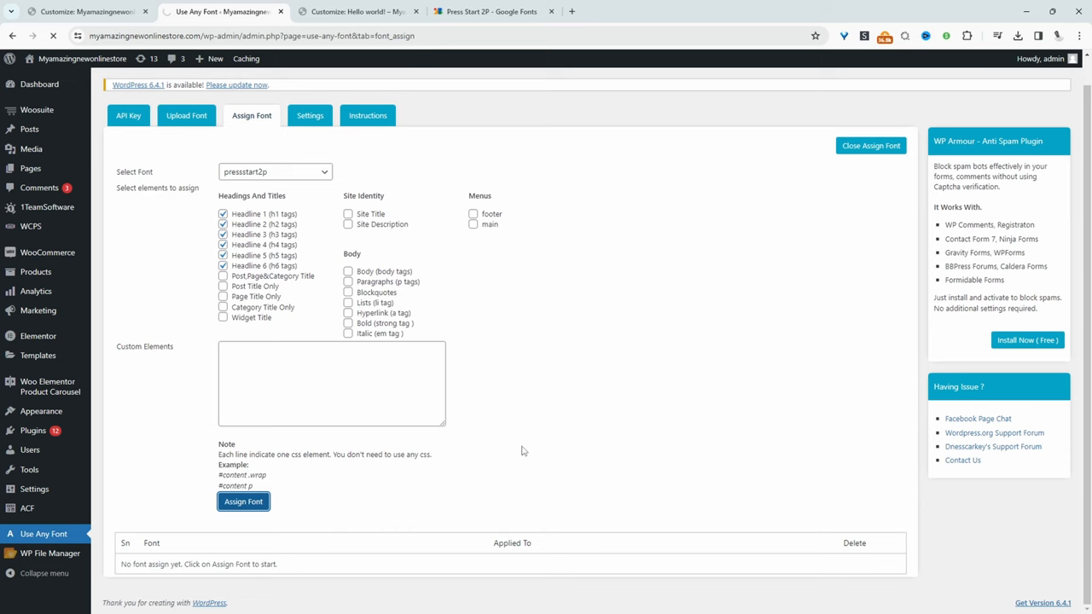
{"action": "left_click", "coordinate": [243, 501]}
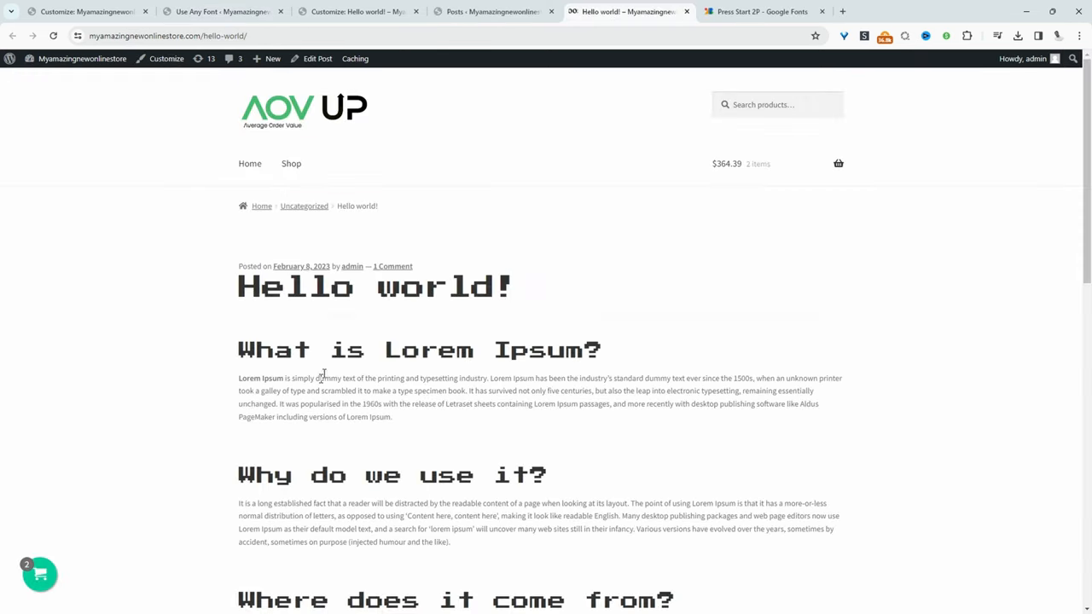
{"action": "scroll", "scroll_direction": "down", "scroll_amount": 3}
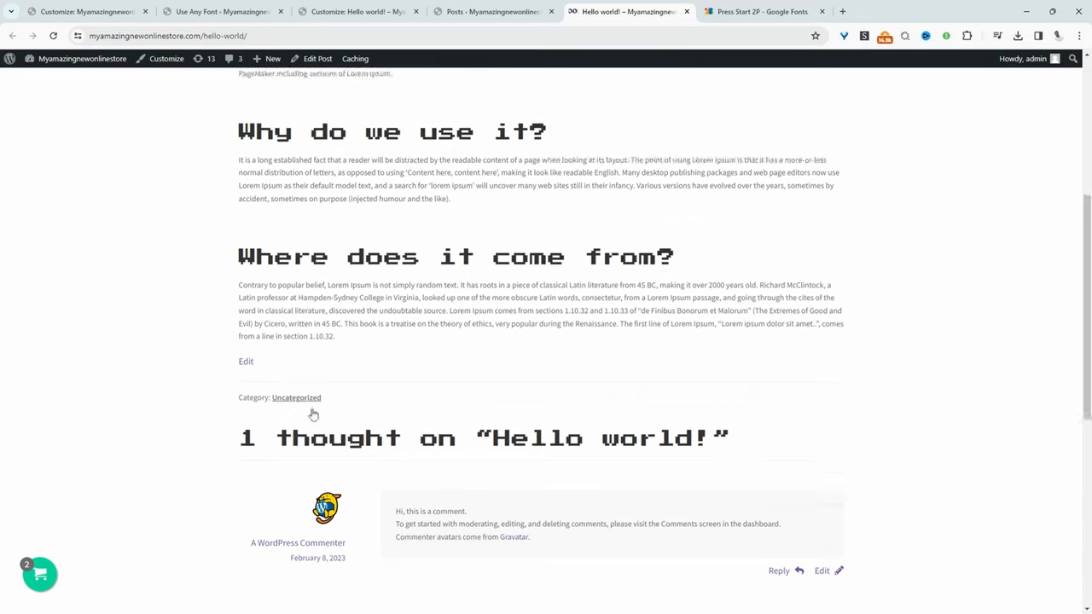